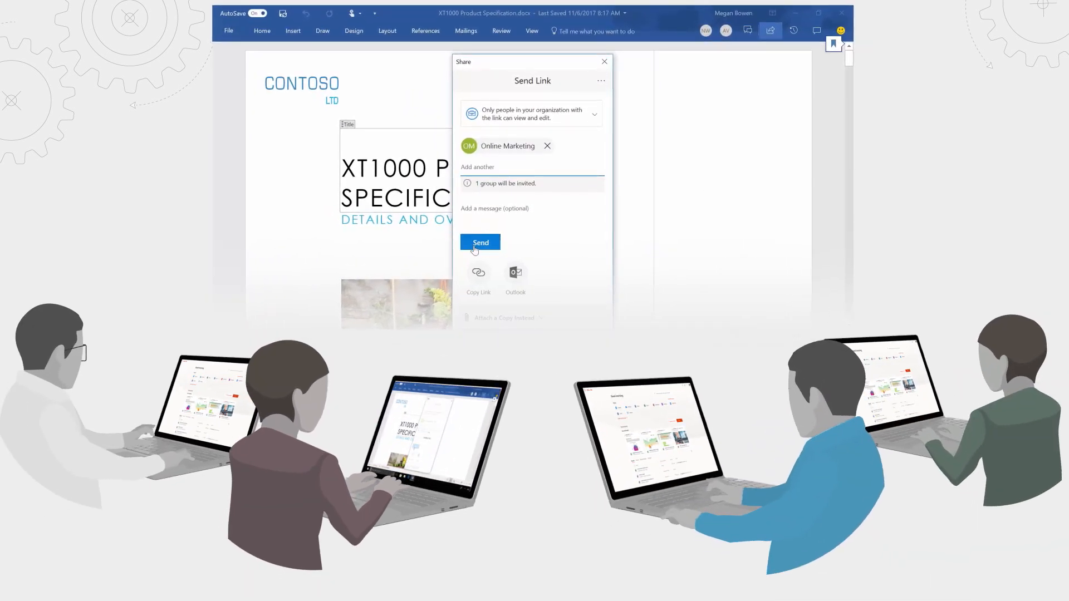
Finish the animated teamwork overview and launch Word to its start screen of recent documents.
left_click(481, 242)
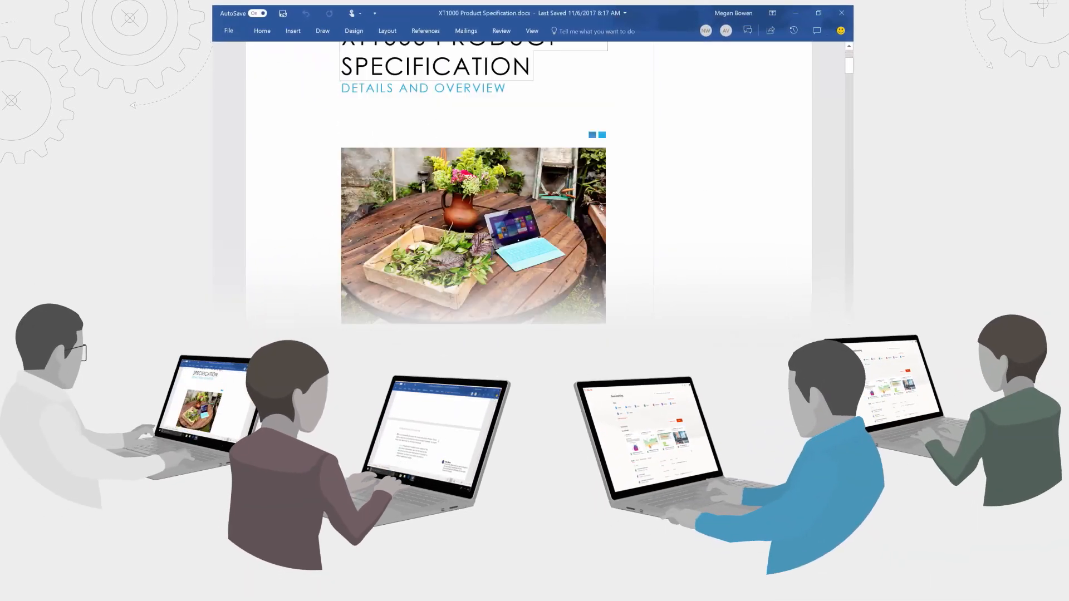
scroll("down", 3)
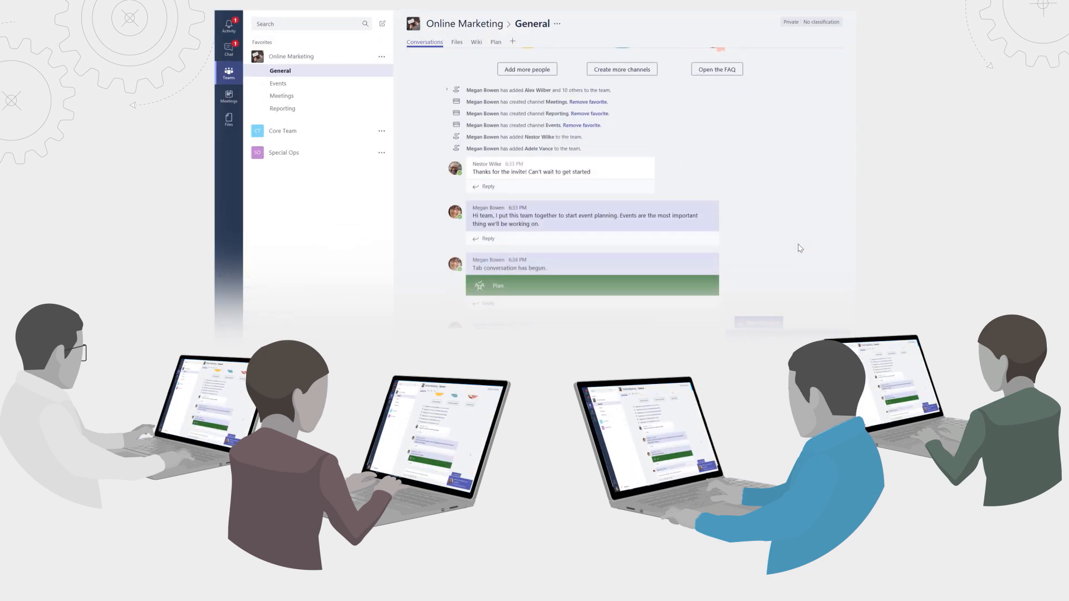
left_click(230, 157)
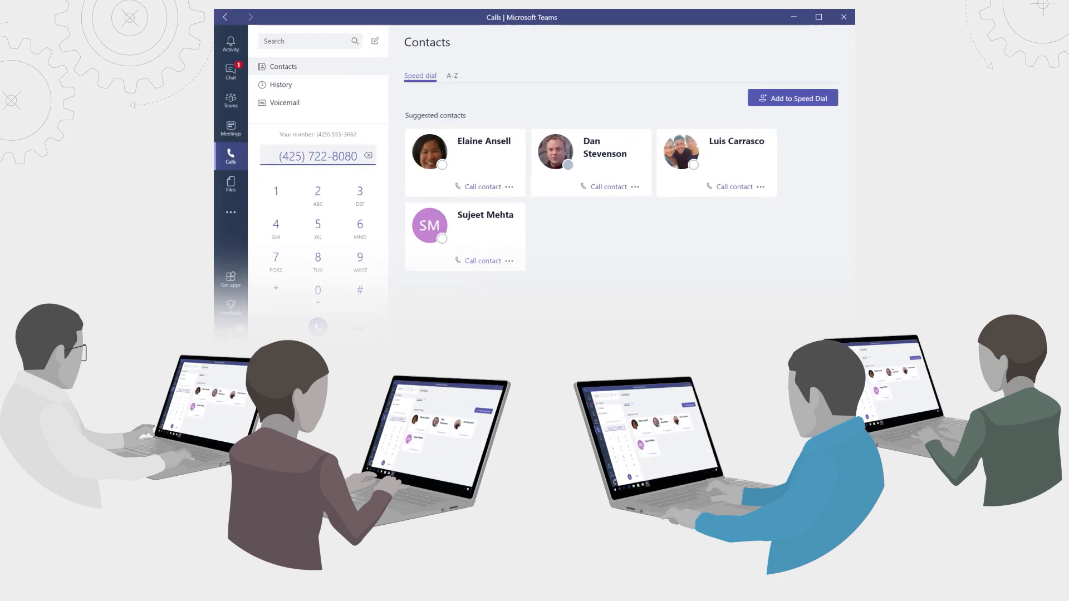
left_click(231, 129)
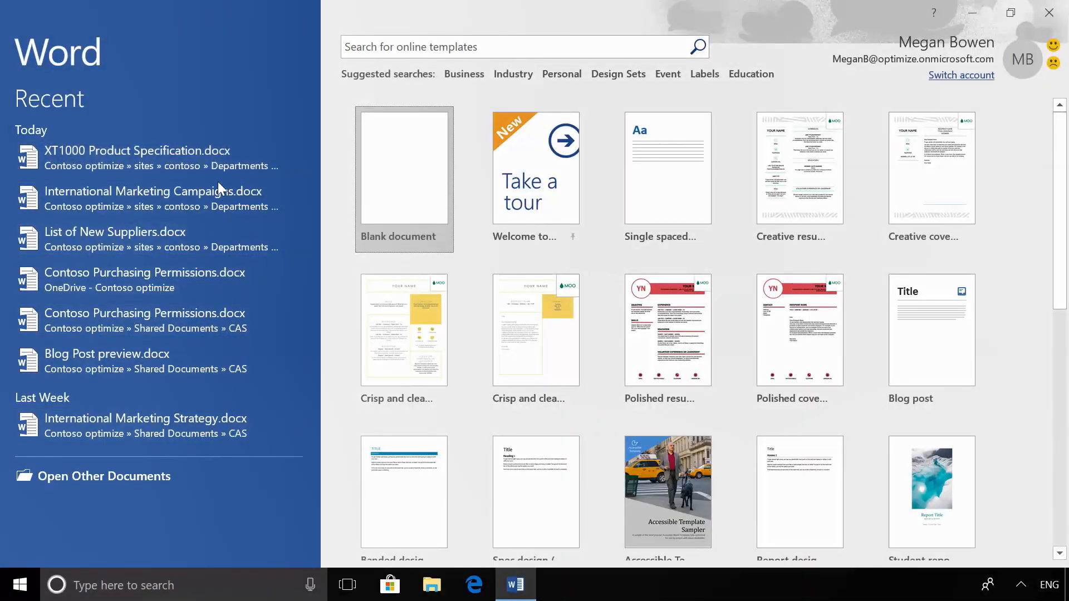
Open XT1000 Product Specification.docx and send a share link to the Online Marketing group.
left_click(137, 151)
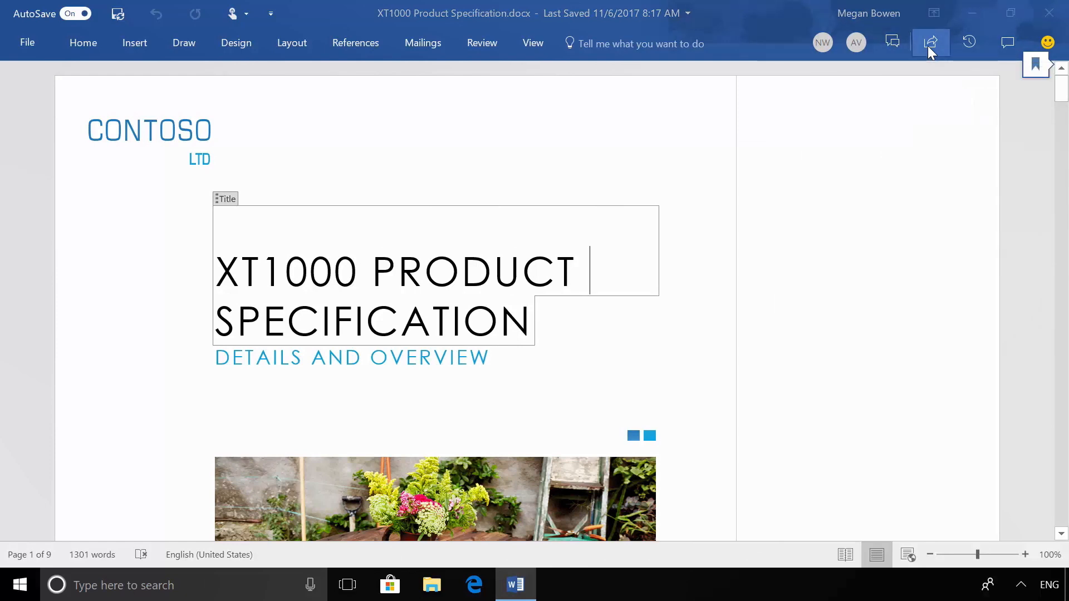
left_click(931, 43)
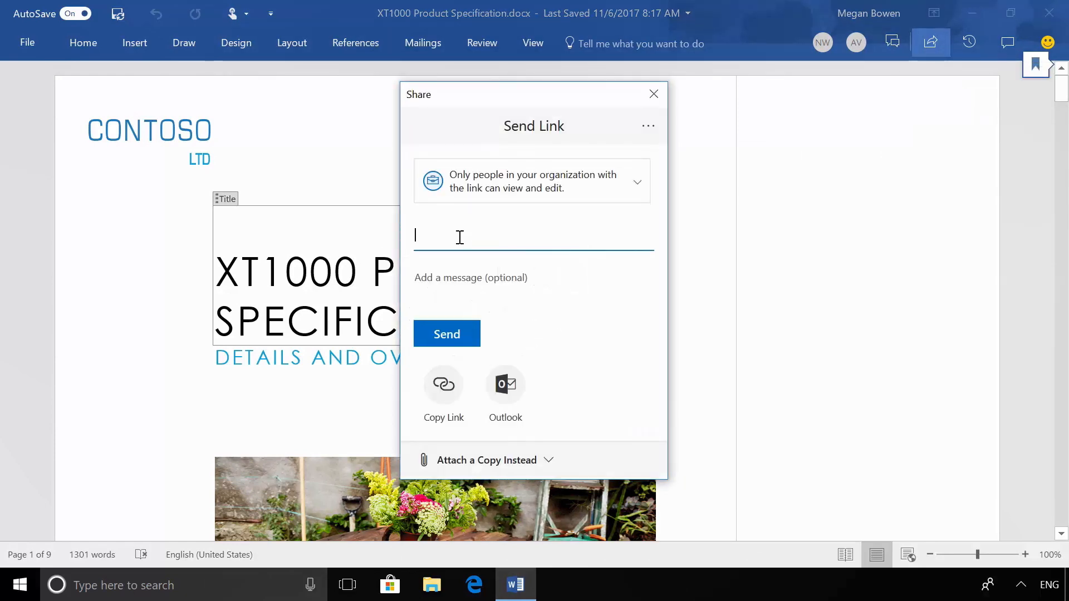
type("online marketing")
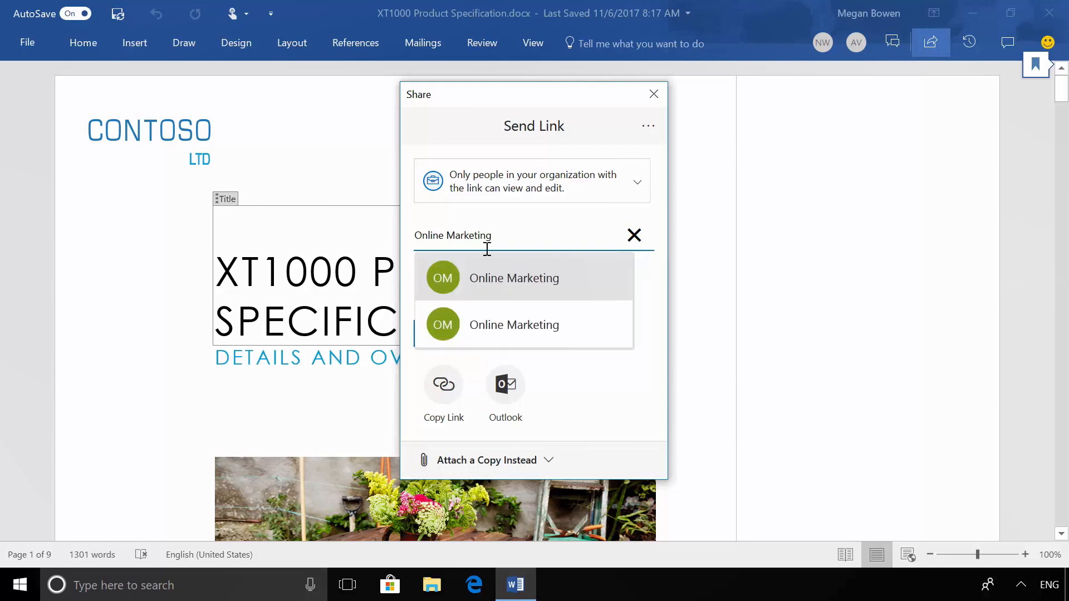
left_click(446, 395)
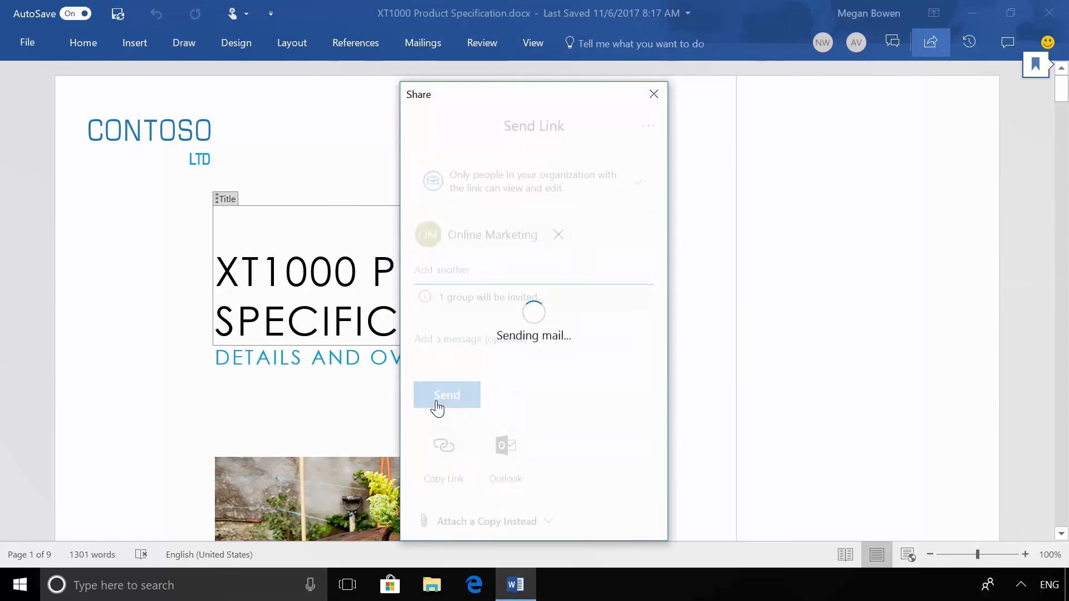
left_click(446, 395)
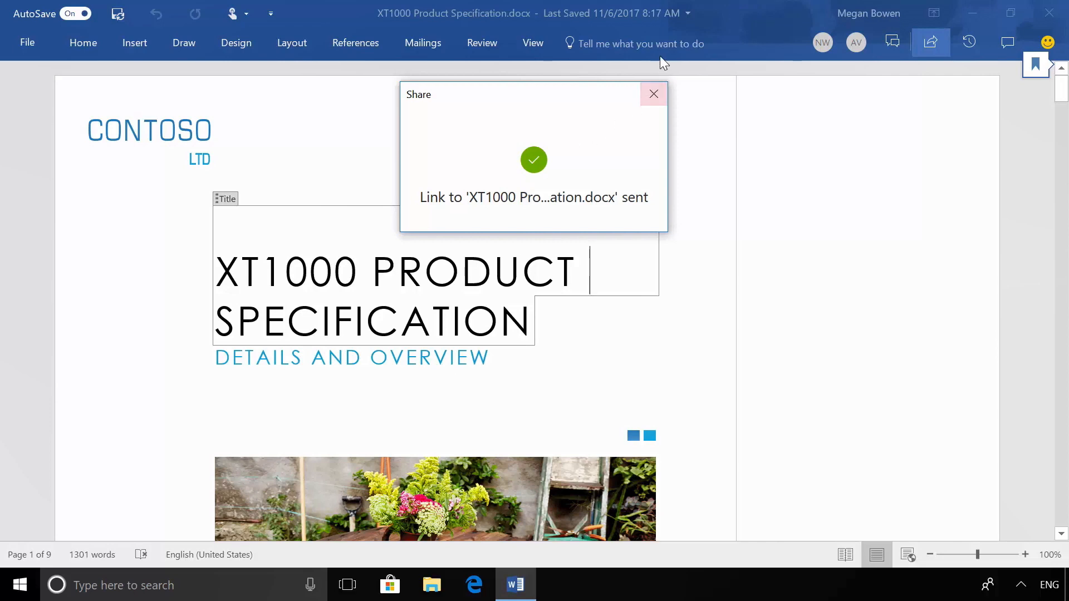
Close the link-sent confirmation, scroll to page 2, and click into the introductory paragraph.
left_click(652, 94)
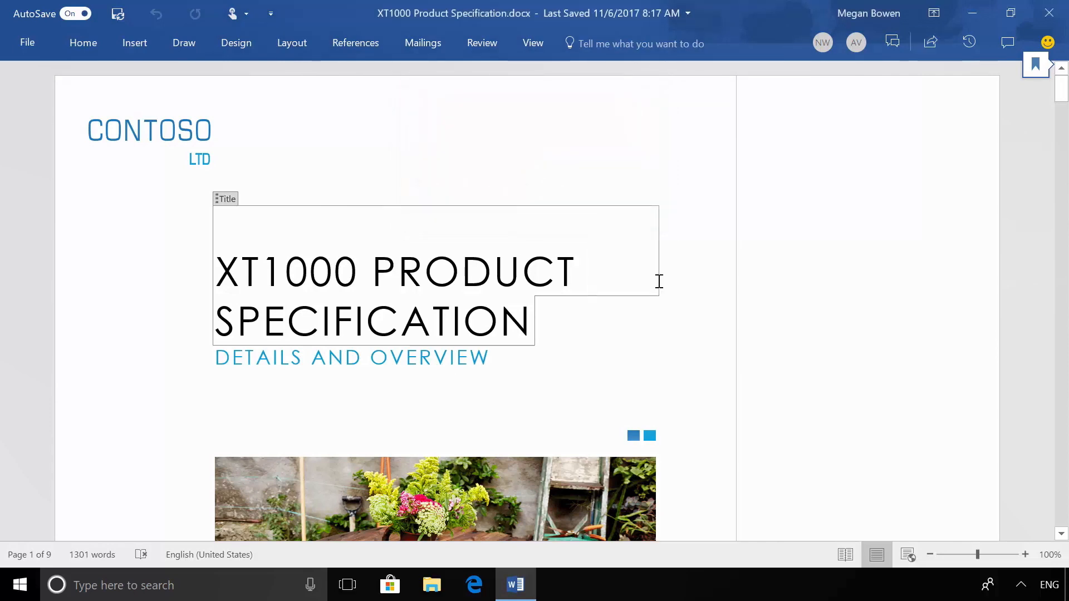
scroll("down", 3)
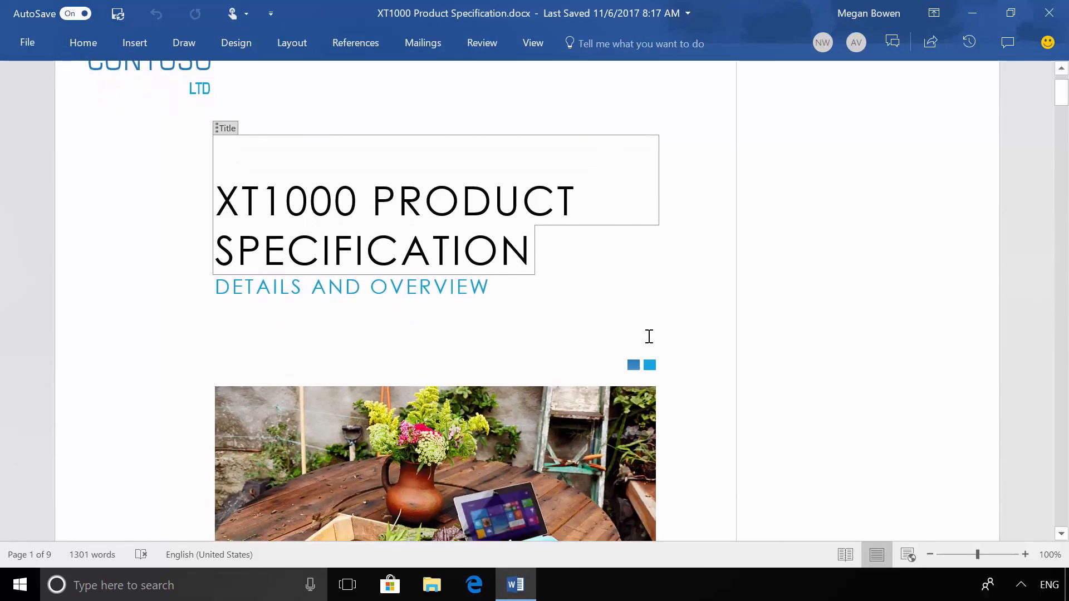
scroll("down", 3)
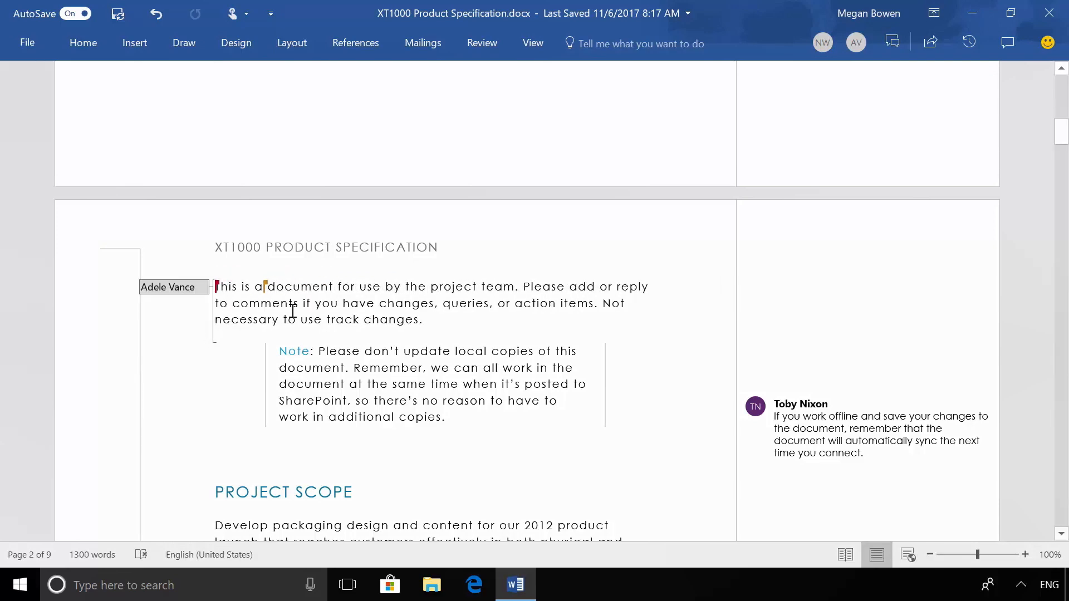
left_click(351, 585)
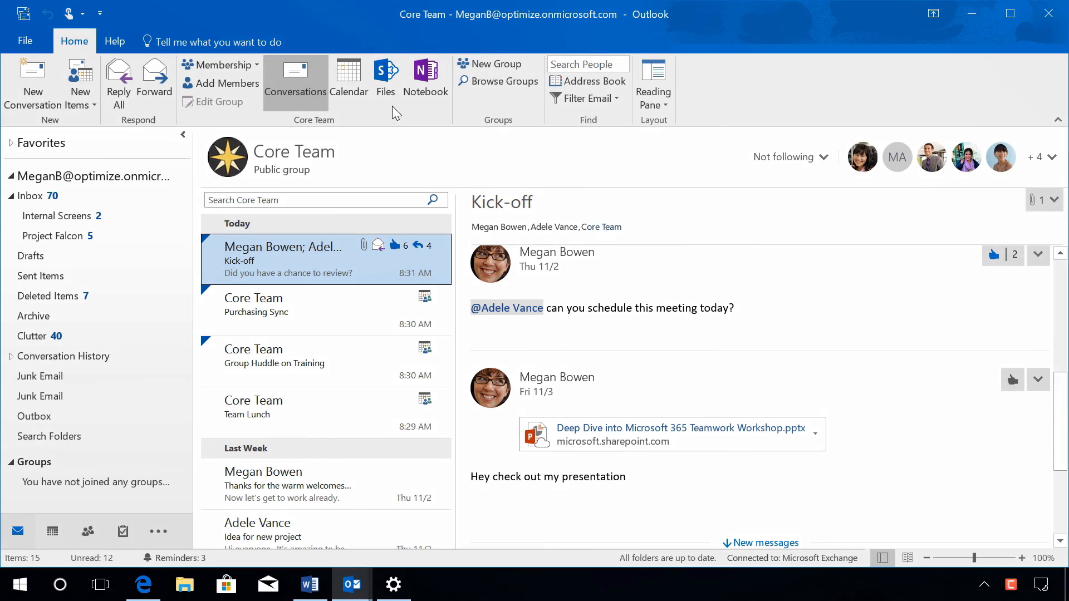
Show the Core Team group's calendar for November 6 and its Group options.
left_click(348, 78)
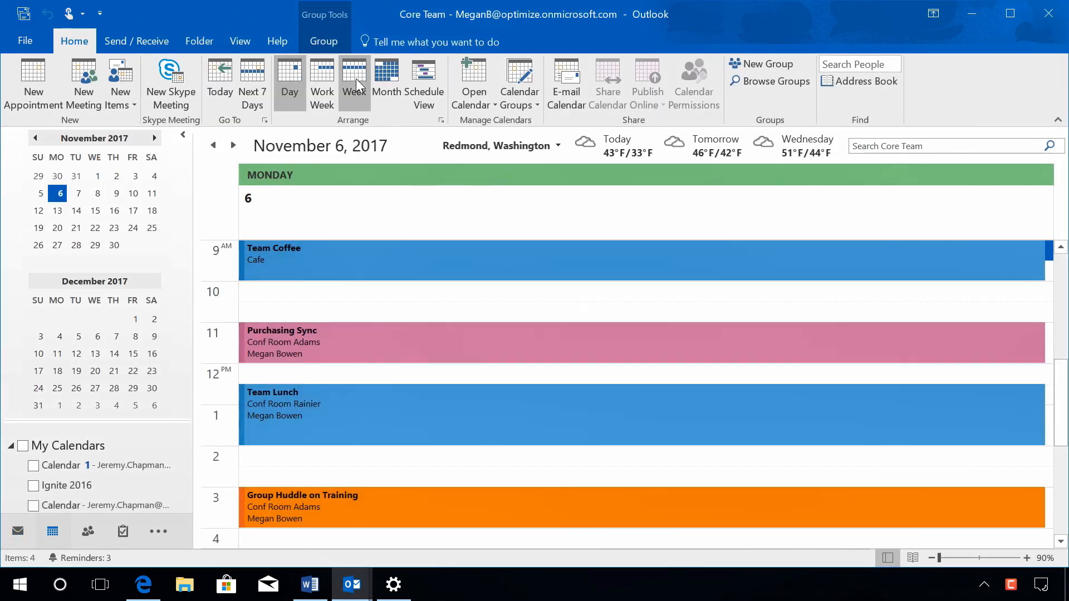
mouse_move(354, 80)
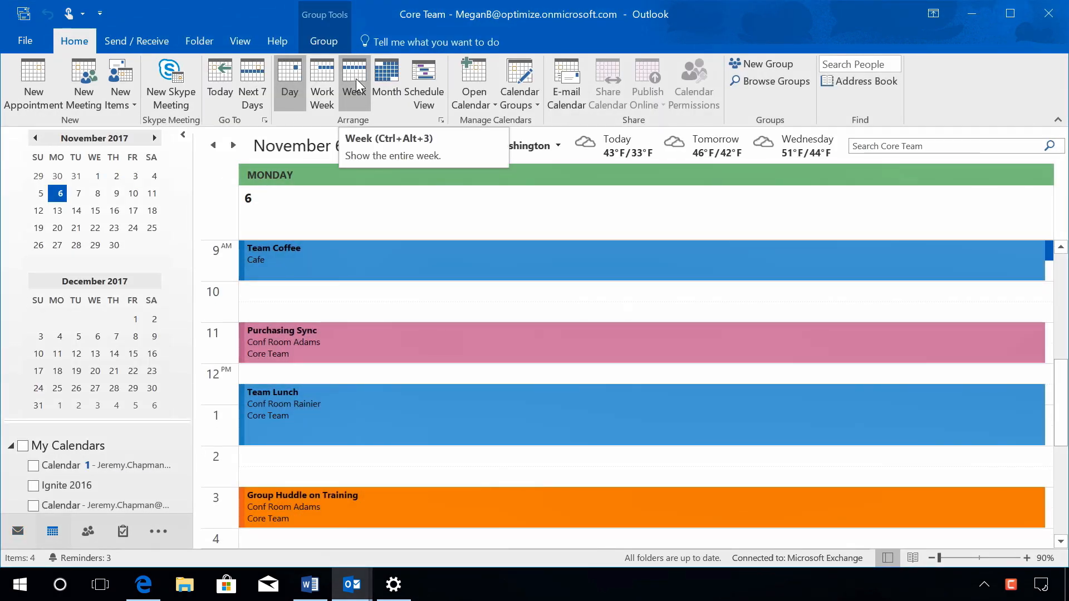
left_click(323, 42)
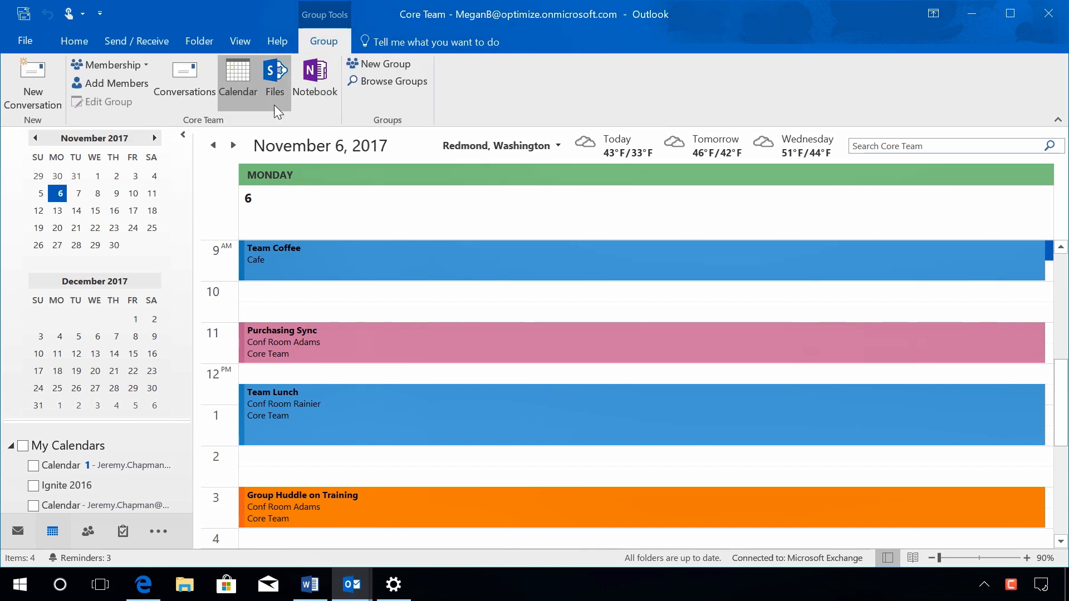
mouse_move(314, 79)
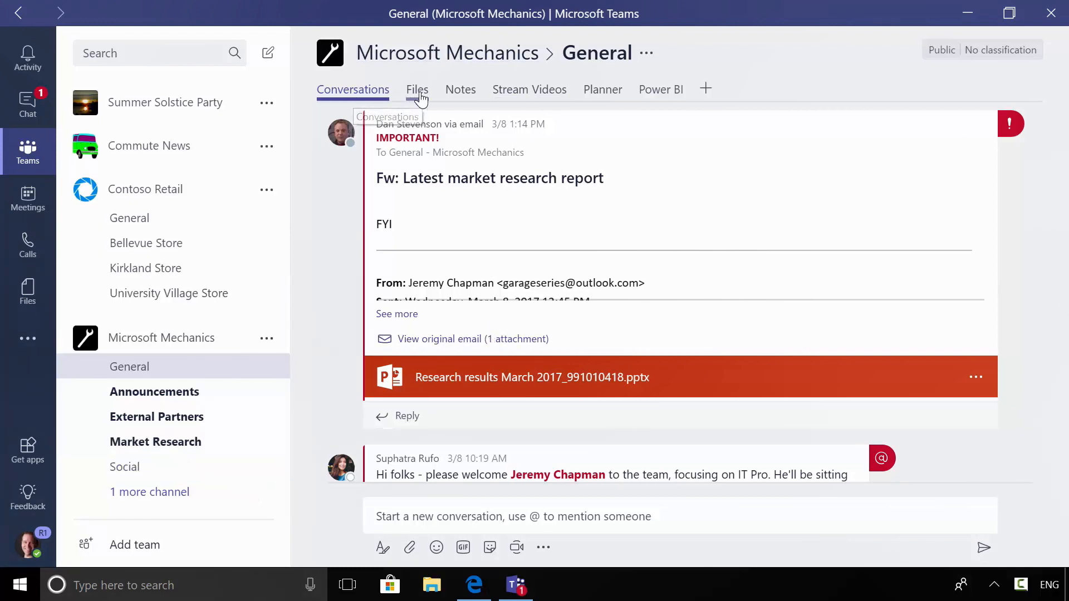
Look at the General channel's Notes and Power BI report tabs, then return to Conversations.
left_click(461, 89)
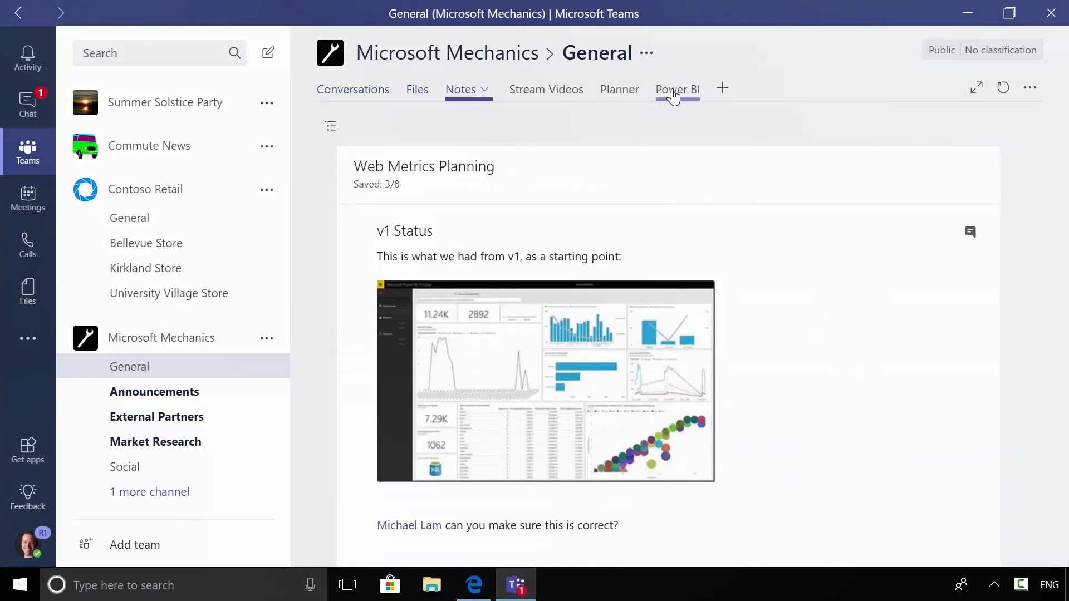
left_click(677, 89)
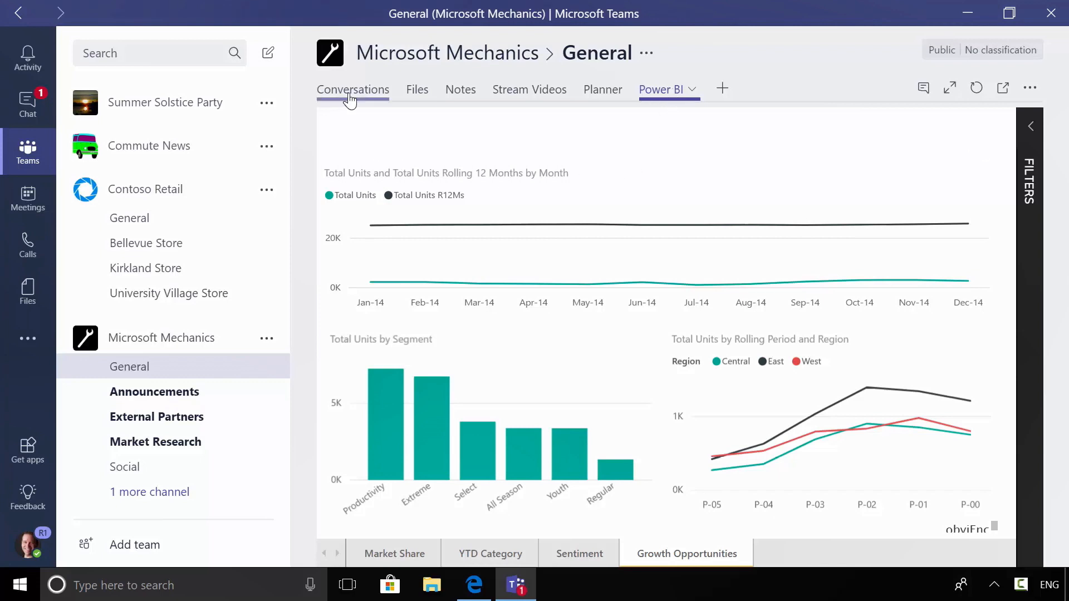
left_click(352, 89)
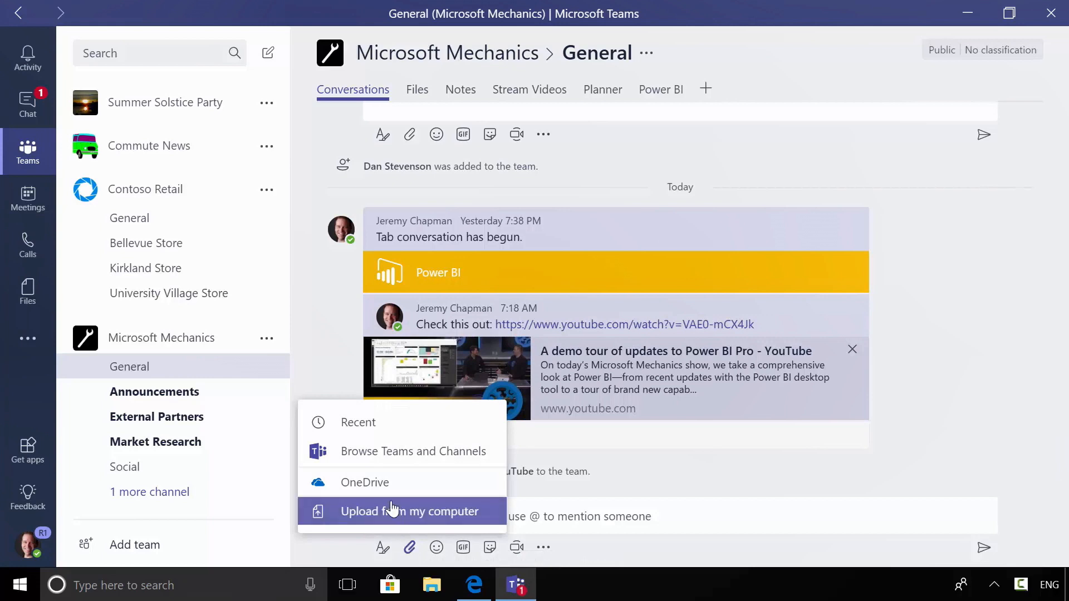
Attach sharepoint.pptx to a channel message and find it in the channel's Files list.
left_click(409, 511)
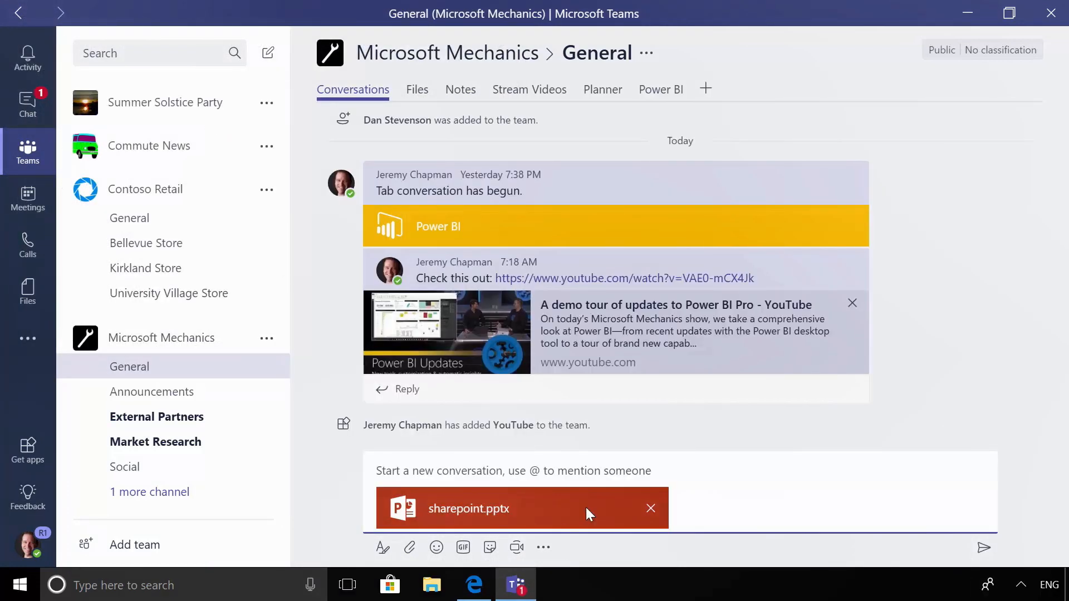
left_click(417, 90)
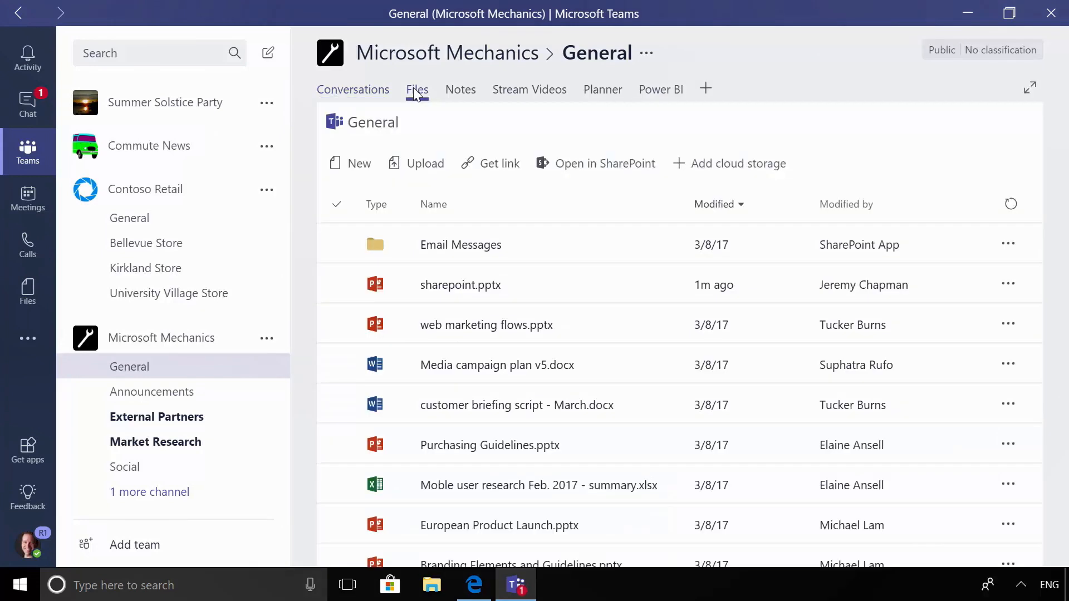
left_click(461, 285)
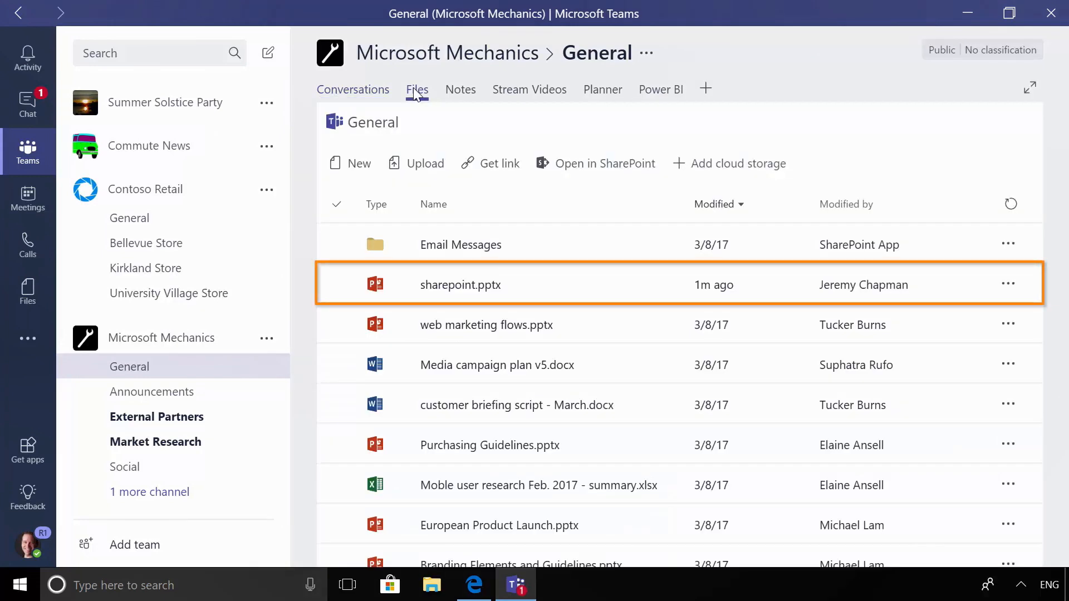
Open sharepoint.pptx from the Files list and edit it in PowerPoint Online inside Teams.
left_click(460, 285)
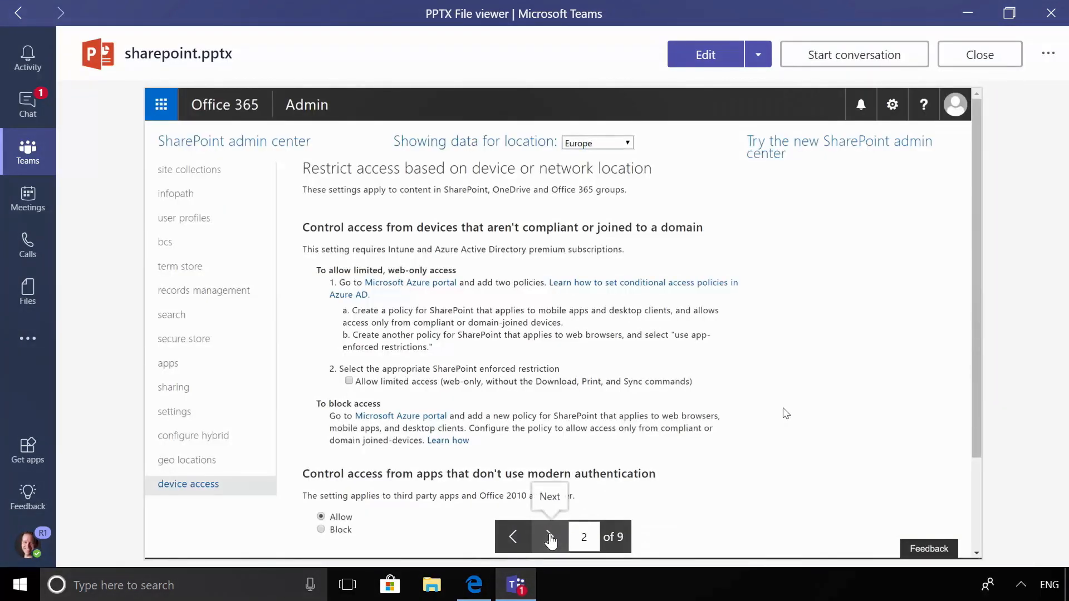
left_click(756, 54)
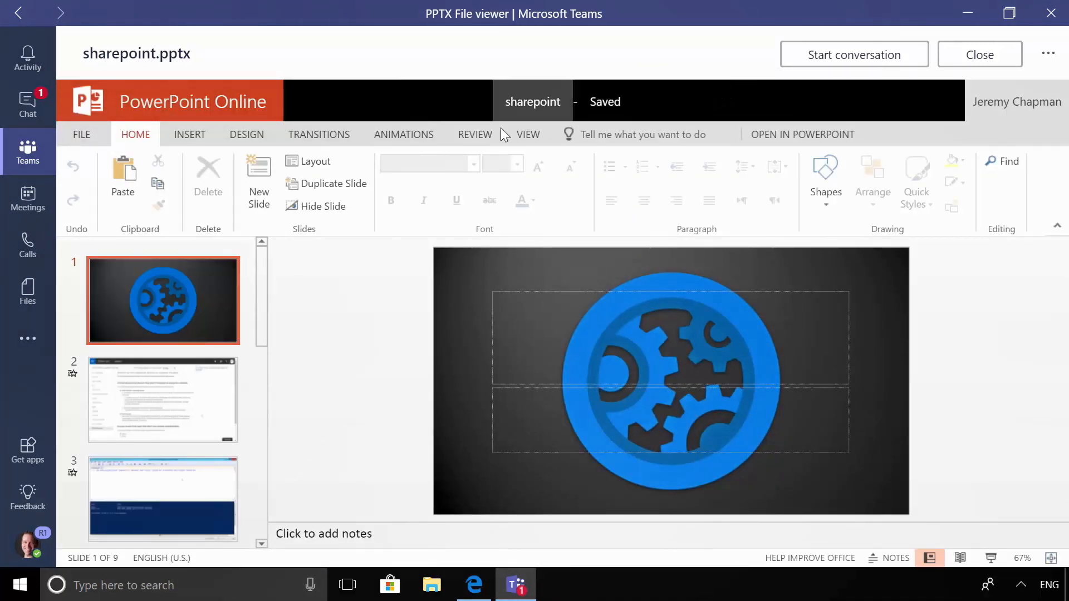
Show the Calls dial pad, then move on to the Contoso Adventure Travel Program SharePoint site.
left_click(27, 243)
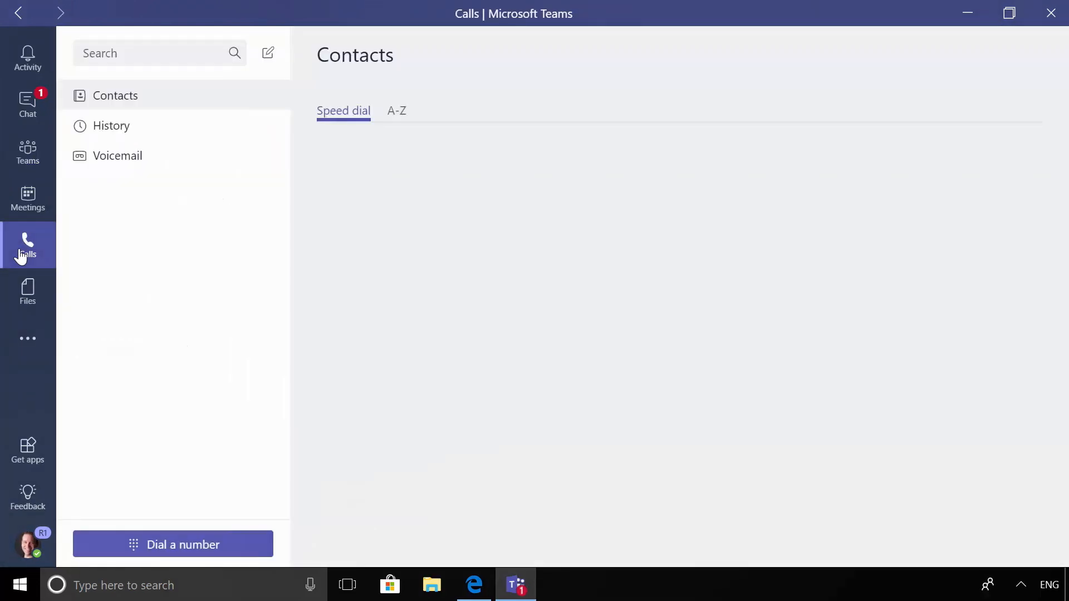
left_click(172, 544)
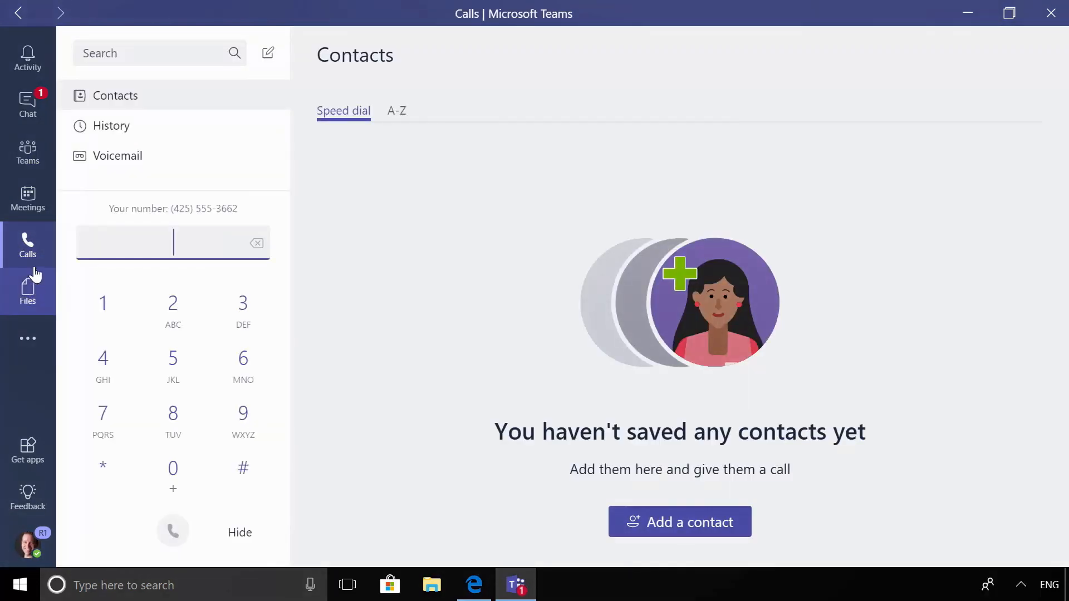
left_click(27, 198)
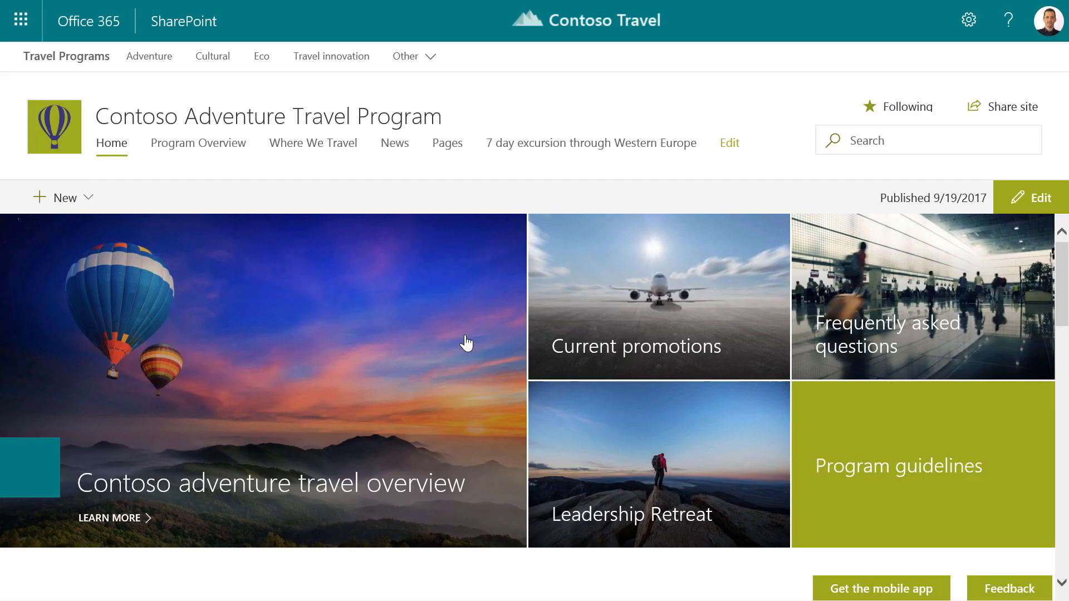
Edit the Program Overview page, browse the web part toolbox, and scroll to the Yammer feed.
scroll("down", 3)
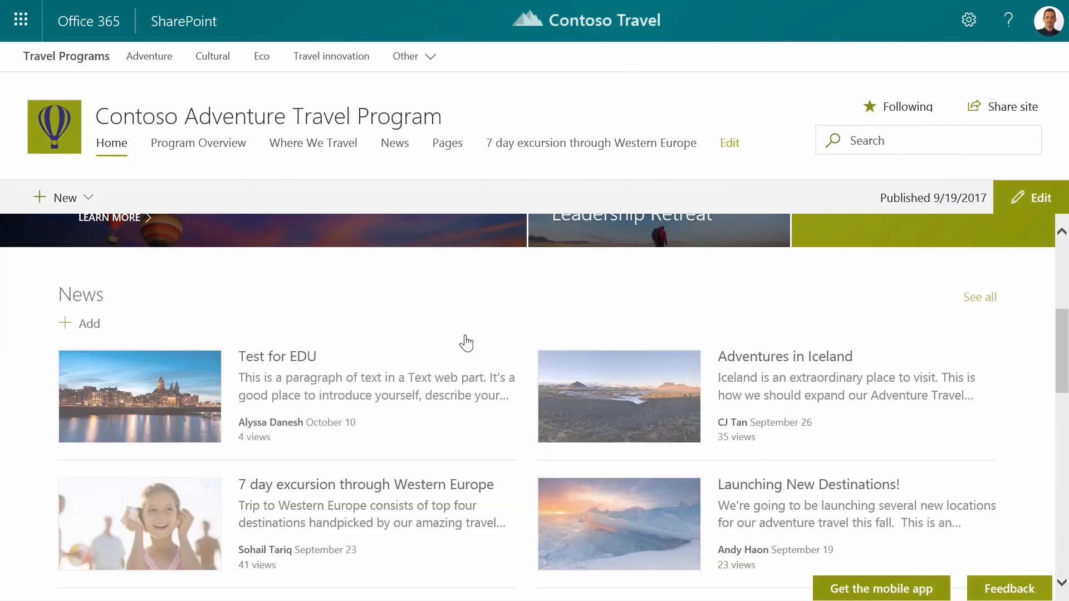
scroll("down", 3)
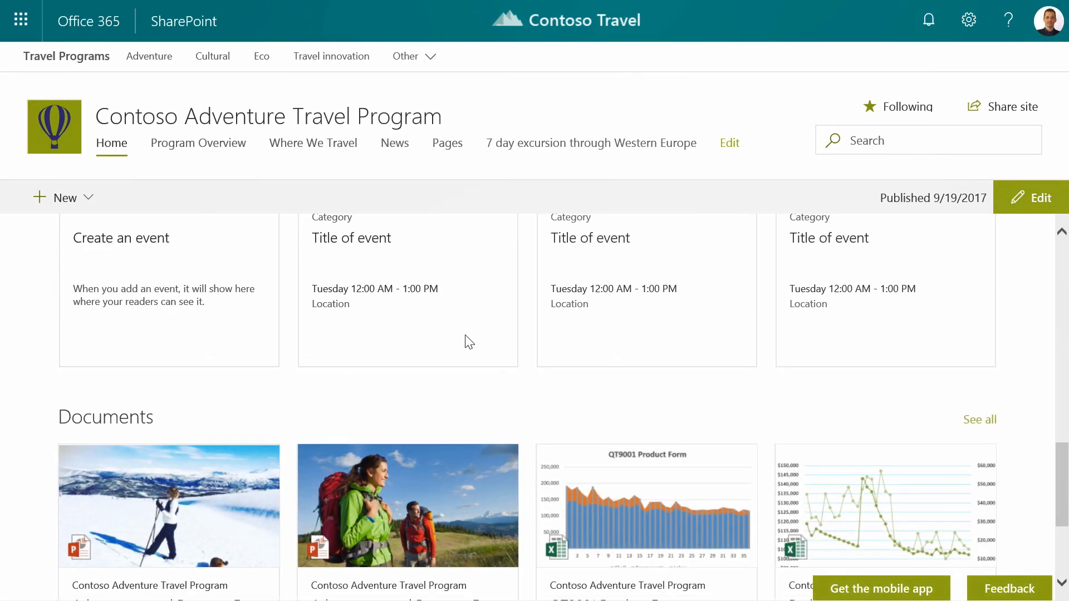
scroll("down", 3)
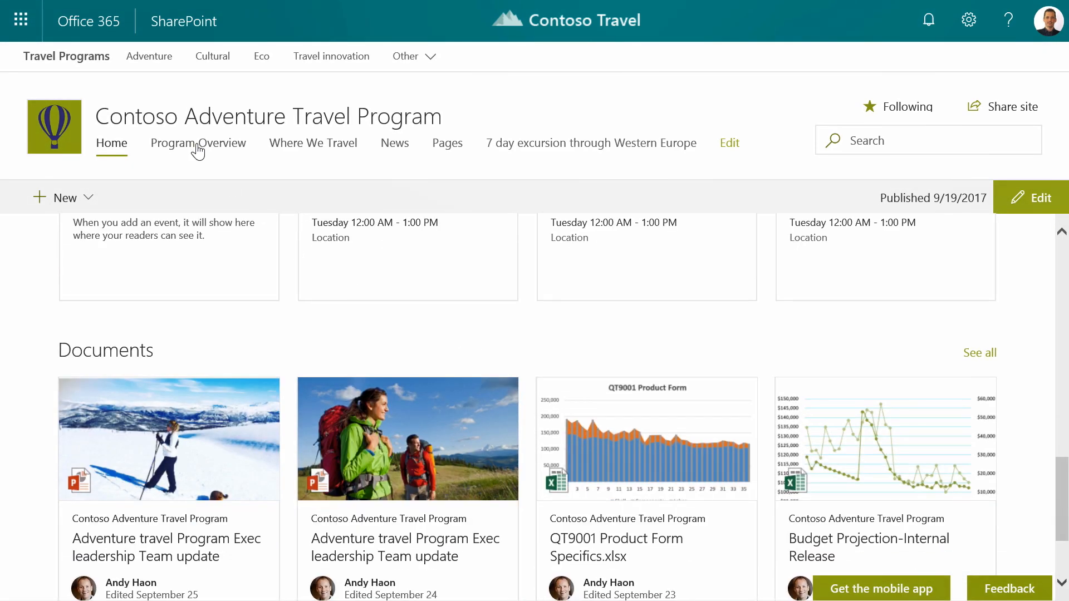
mouse_move(198, 143)
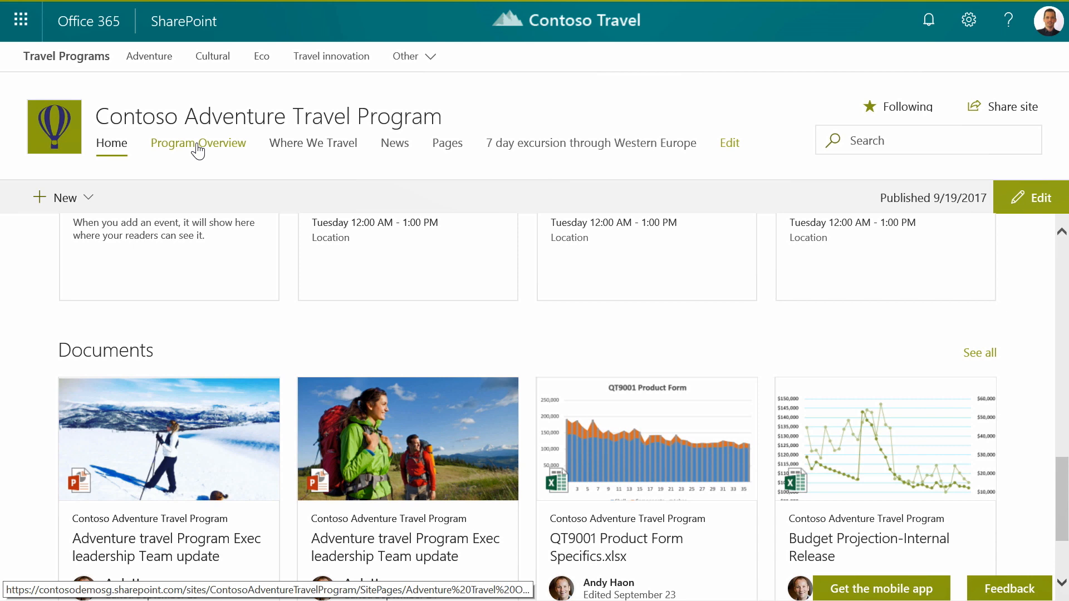
left_click(198, 143)
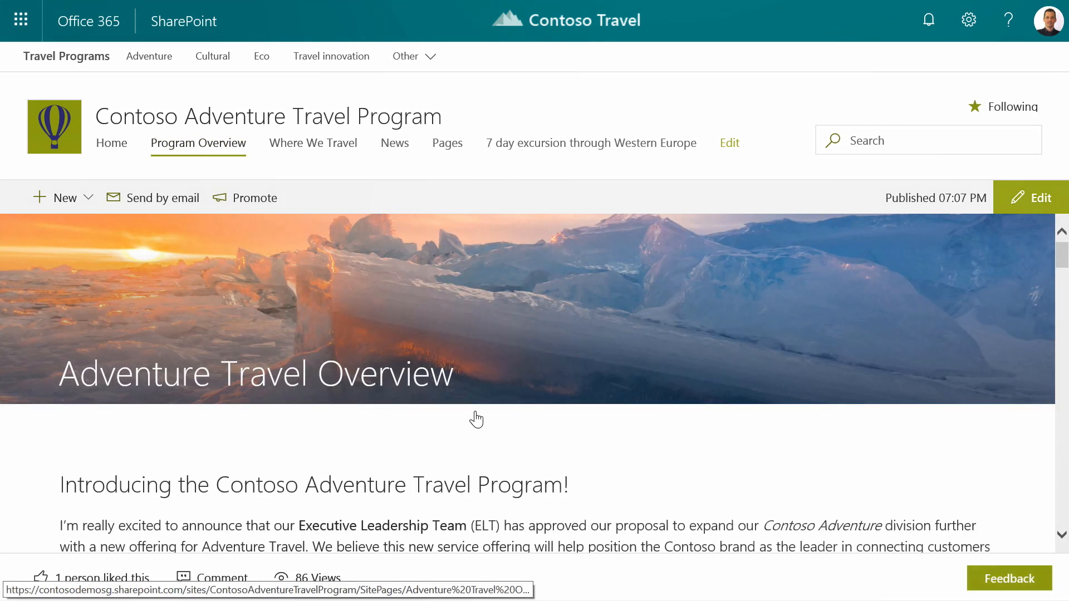
mouse_move(510, 420)
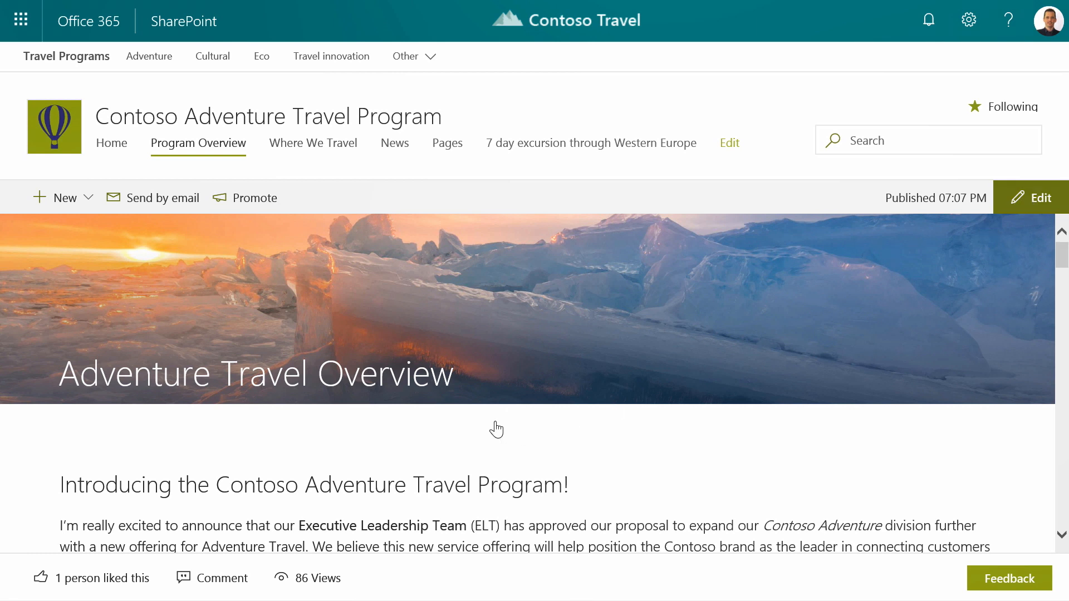
left_click(1031, 198)
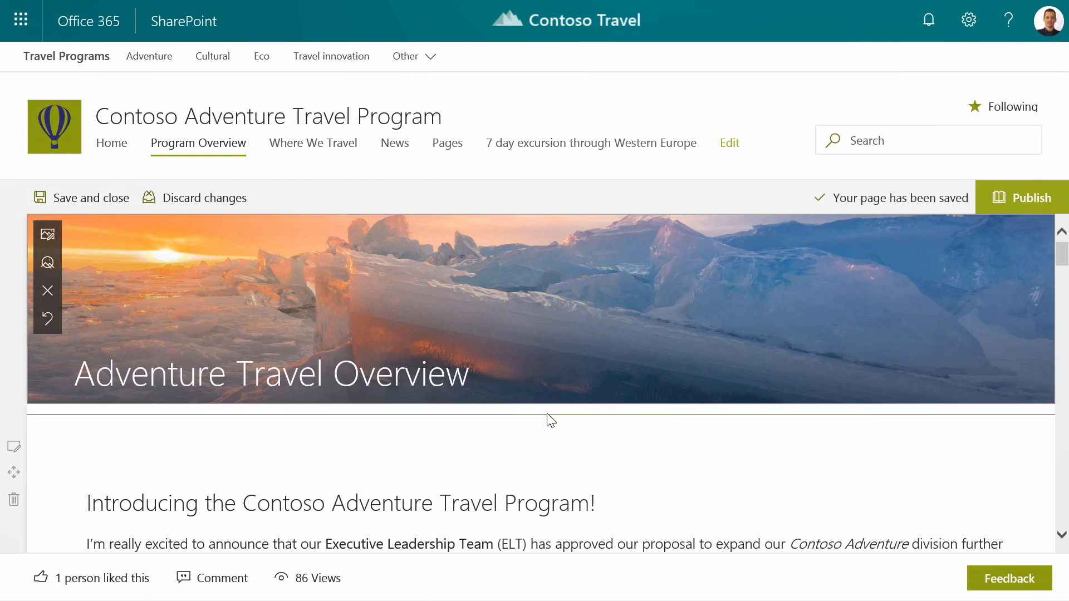
left_click(547, 413)
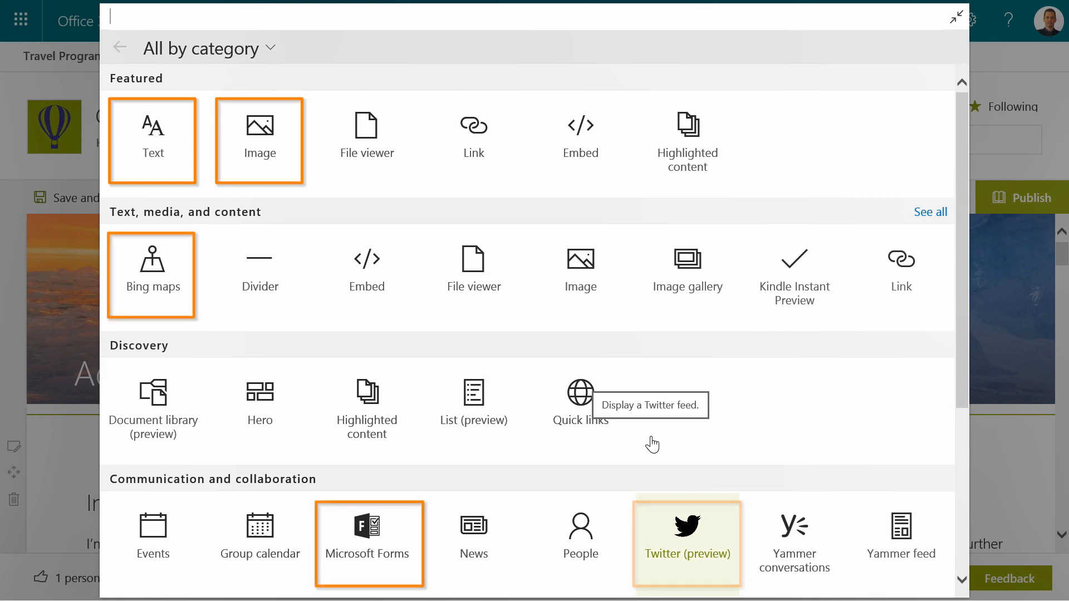
scroll("down", 3)
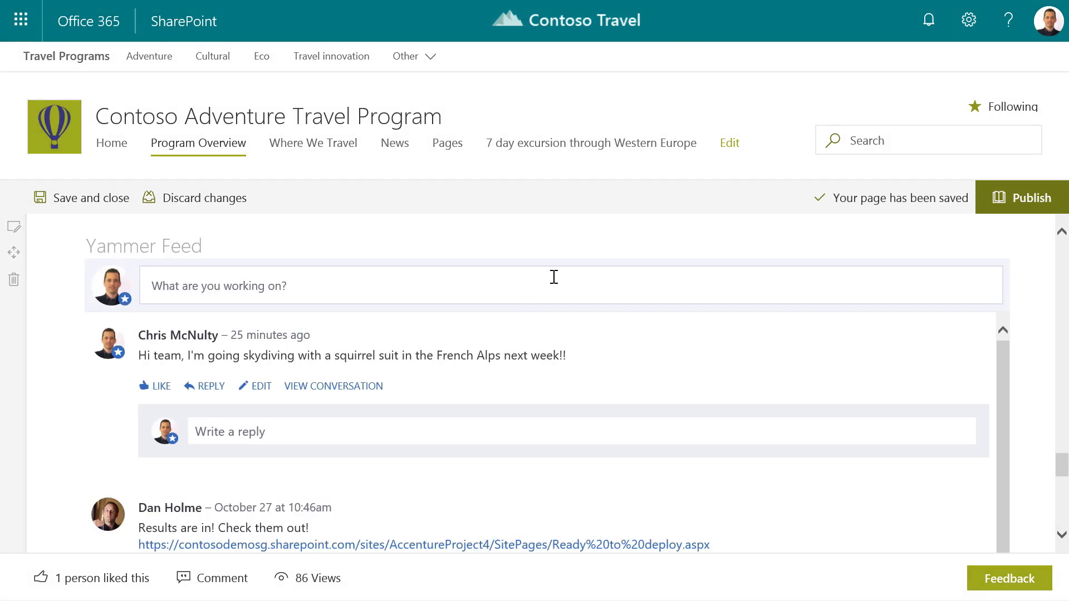
mouse_move(397, 362)
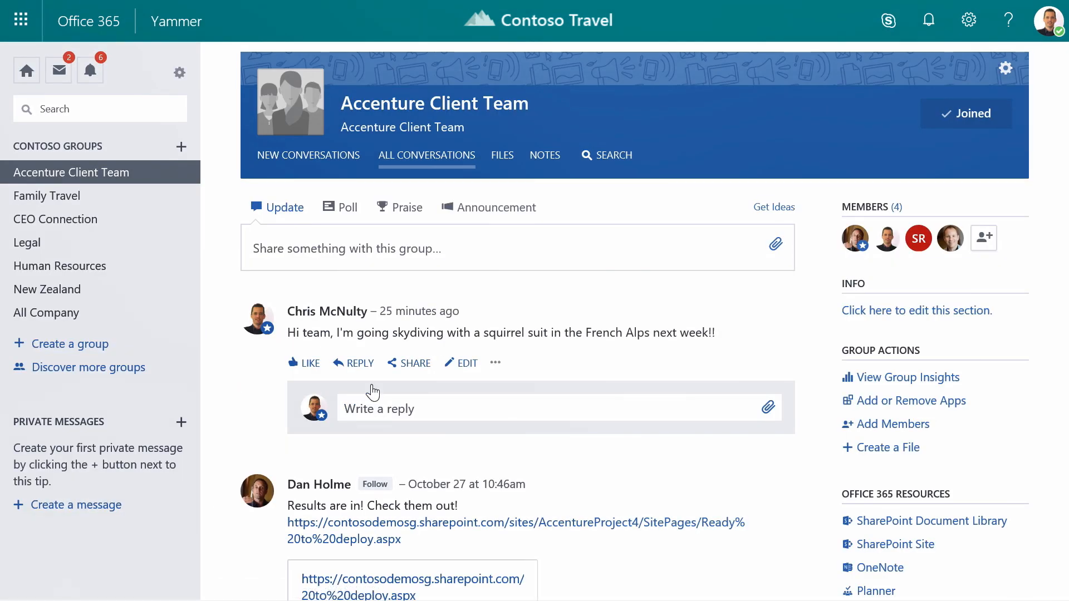
Scroll through the Accenture Client Team group's Yammer conversations.
scroll("down", 3)
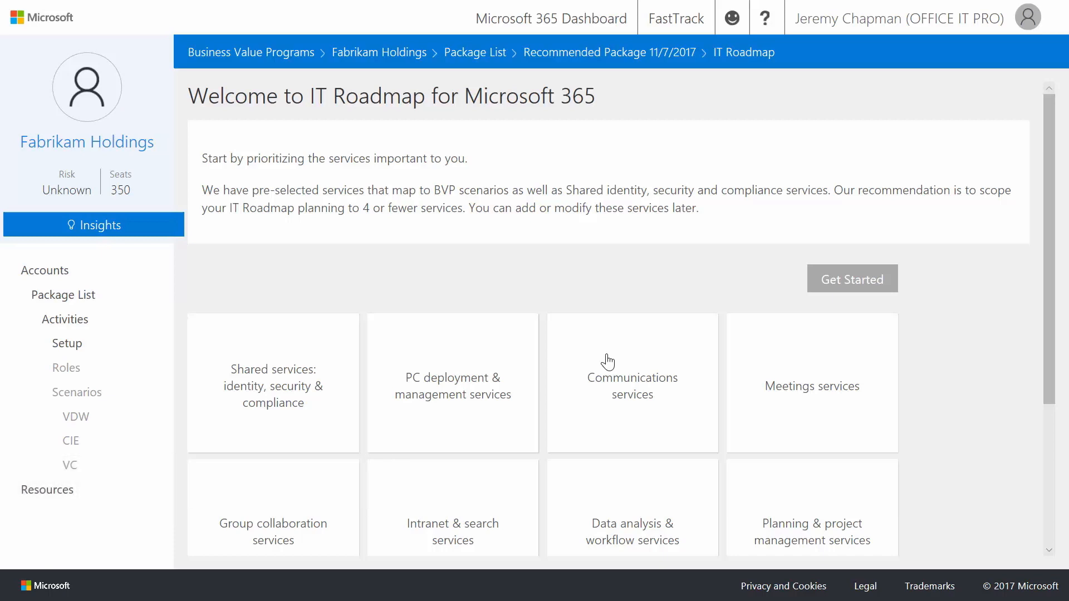
Prioritise Communications services in IT Roadmap and begin the assessment.
scroll("down", 3)
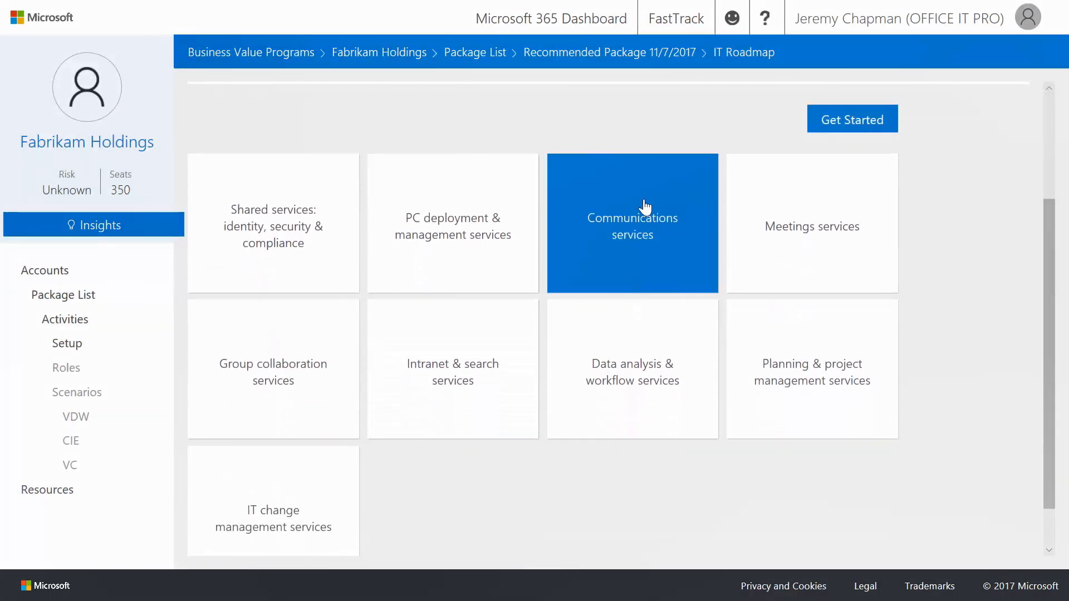
left_click(272, 369)
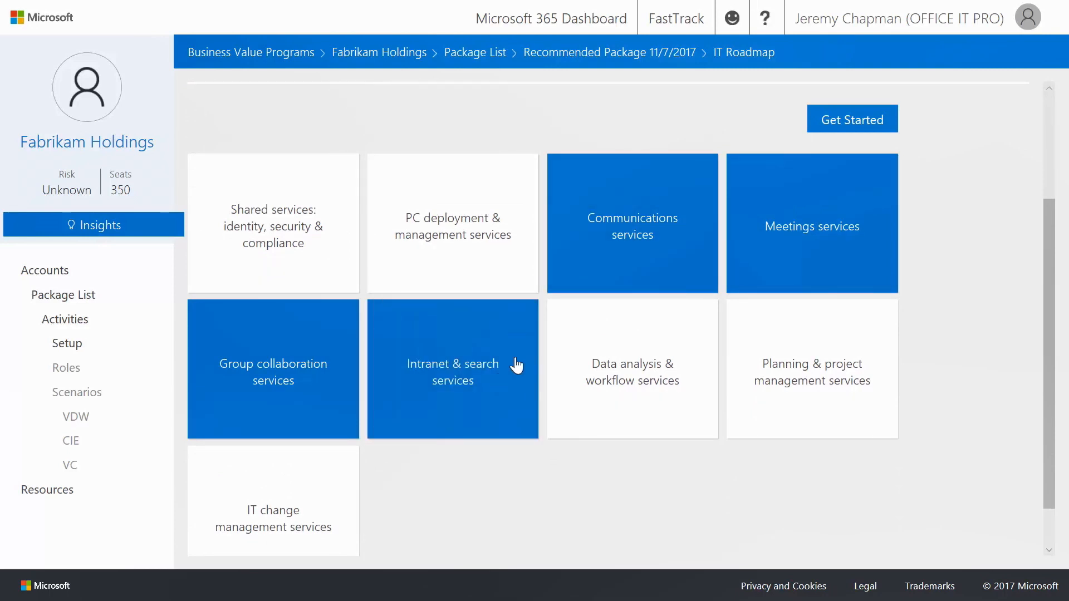
left_click(852, 119)
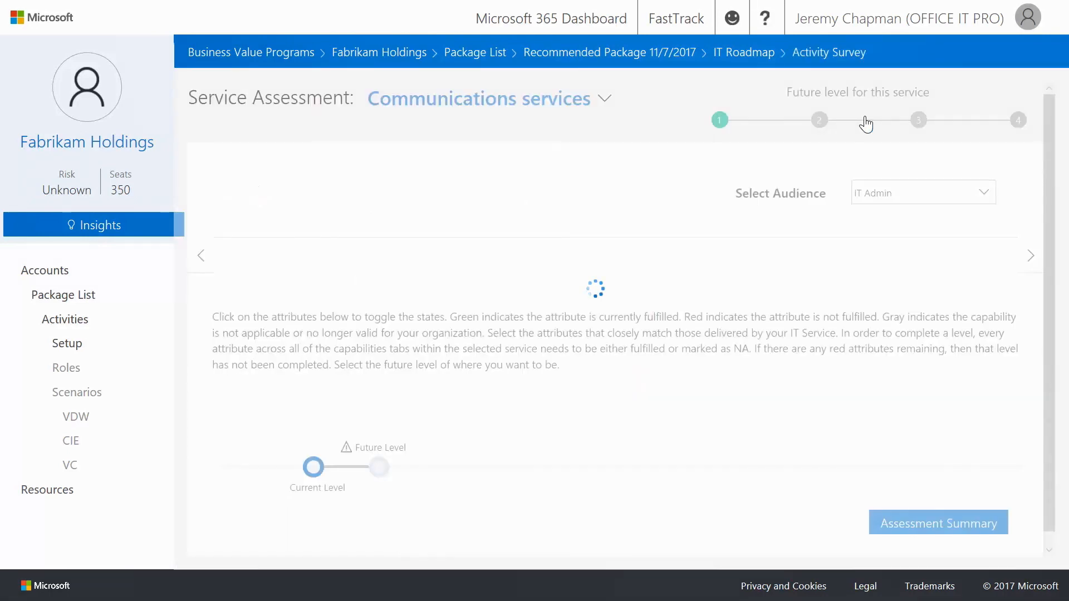
Assess Group collaboration Teamwork capabilities, setting the future level to Level 2.
left_click(603, 98)
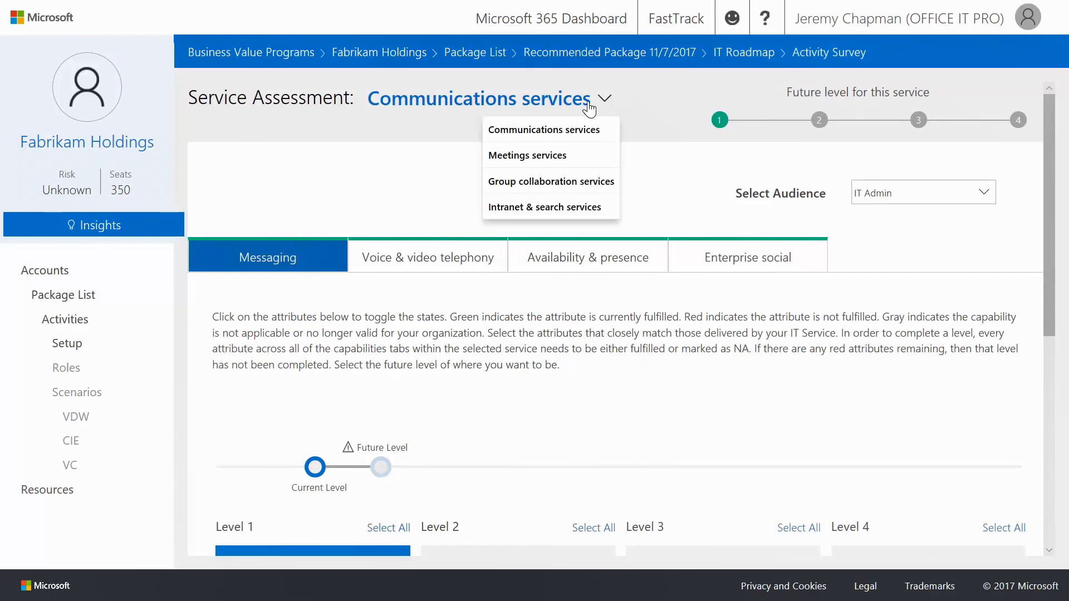
left_click(551, 181)
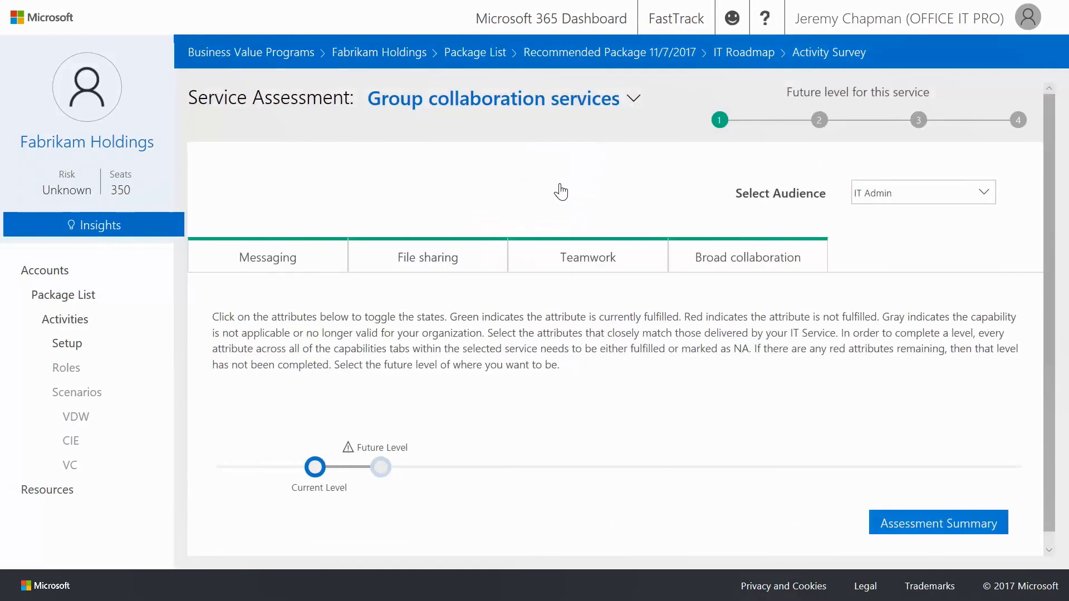
left_click(587, 258)
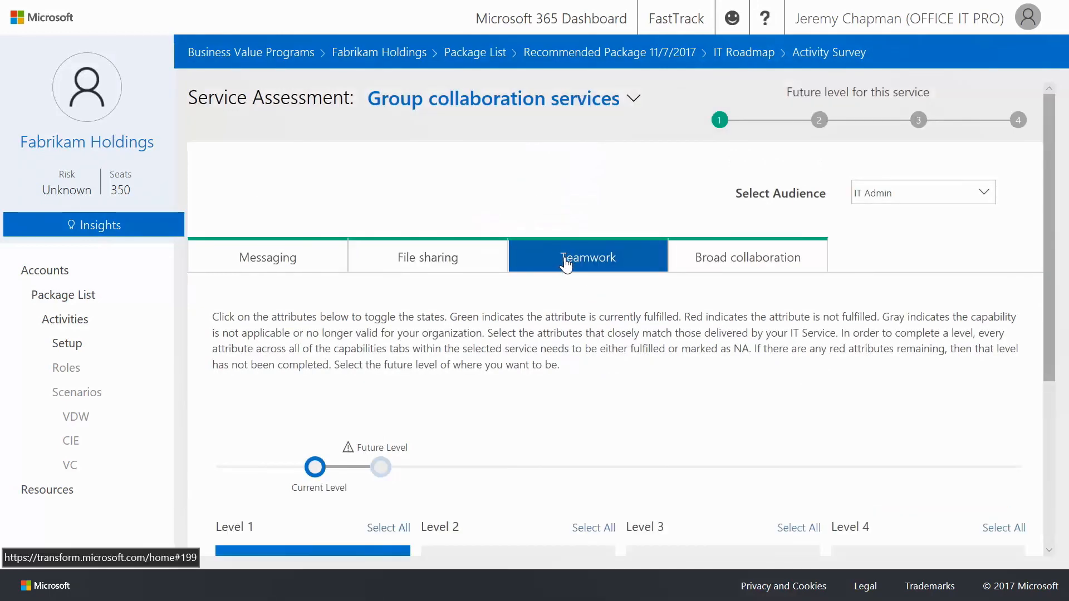
scroll("down", 3)
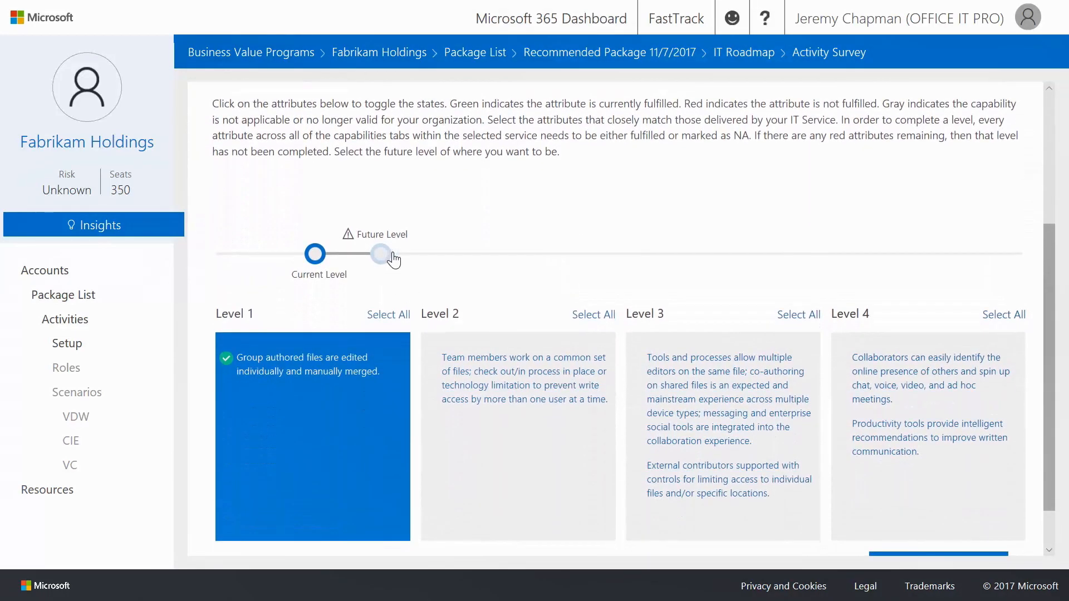
left_click_drag(380, 254, 831, 255)
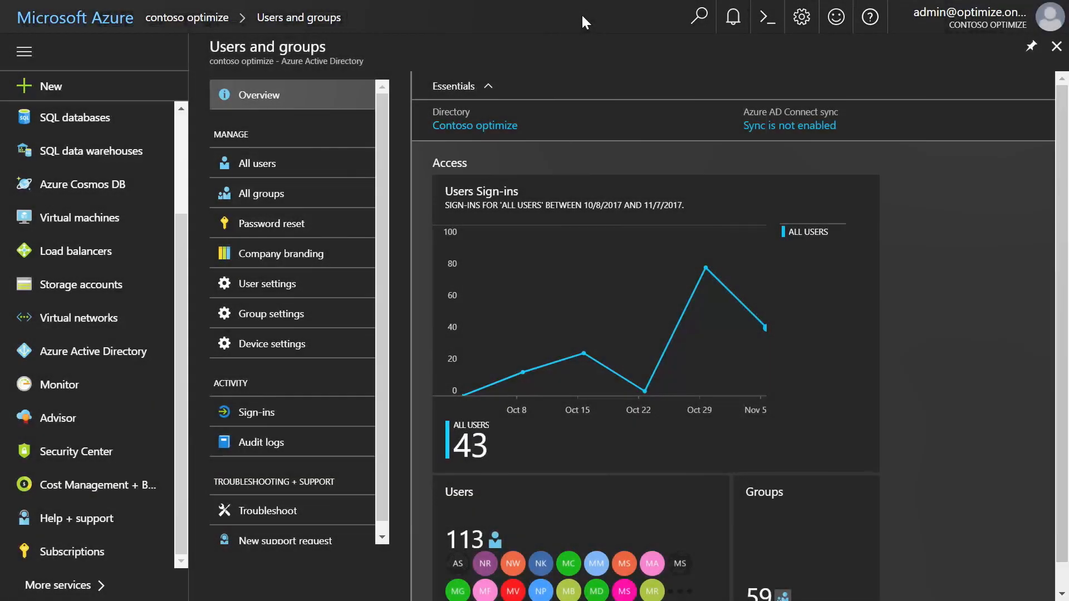
mouse_move(457, 63)
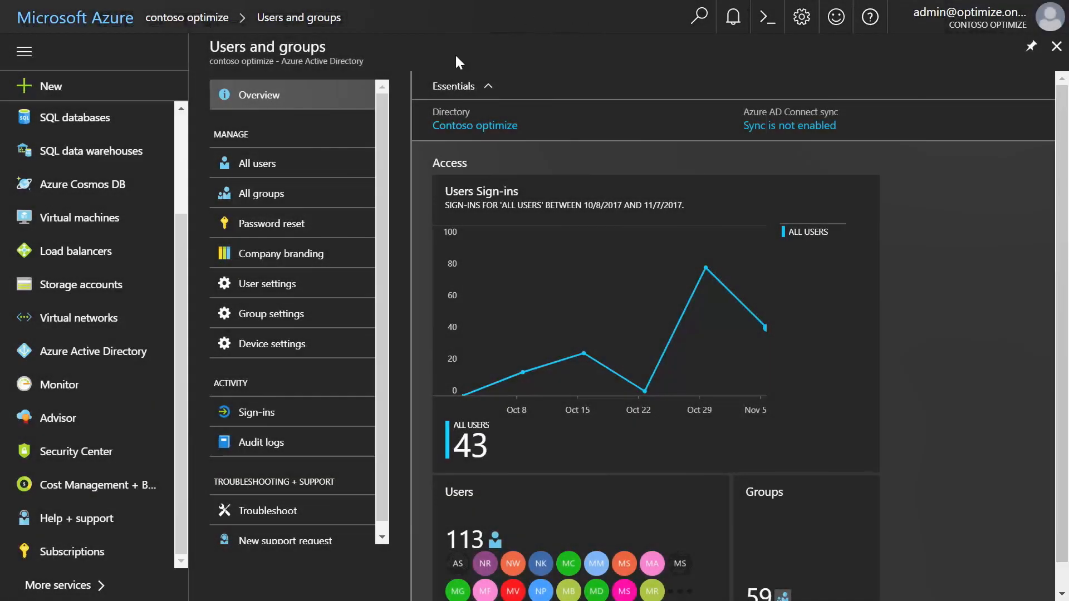
List all directory groups, then open the General group settings for group creation permissions.
left_click(261, 194)
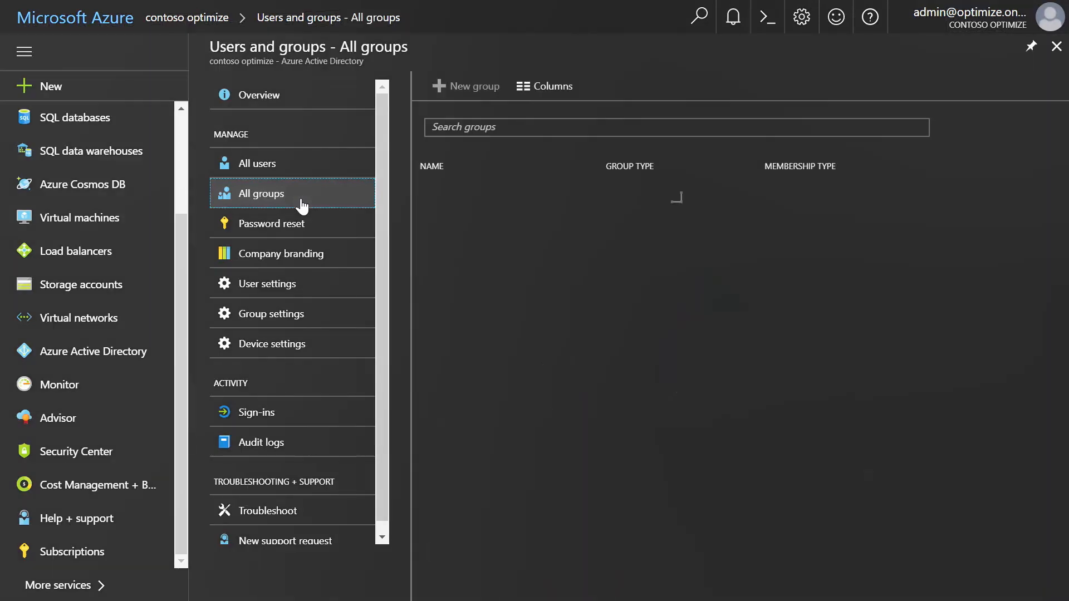
left_click(261, 193)
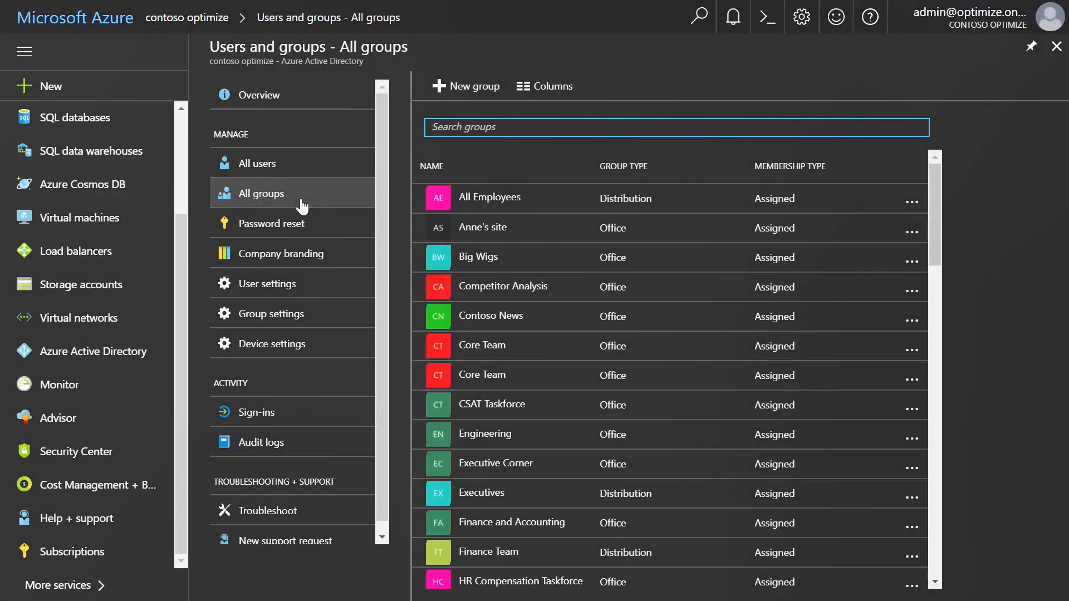
mouse_move(272, 314)
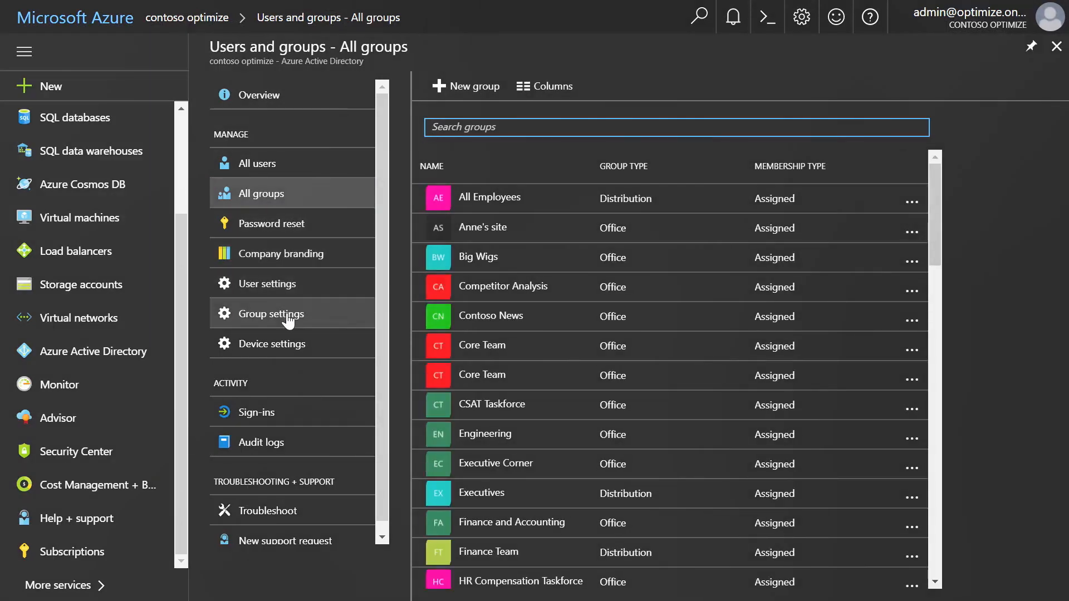
left_click(276, 313)
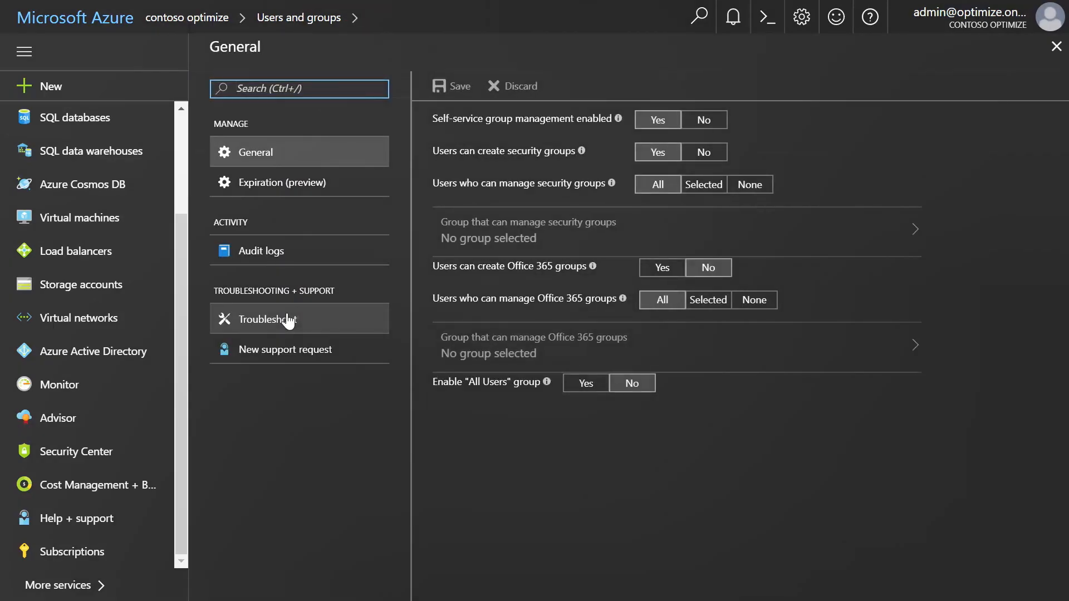
left_click(280, 182)
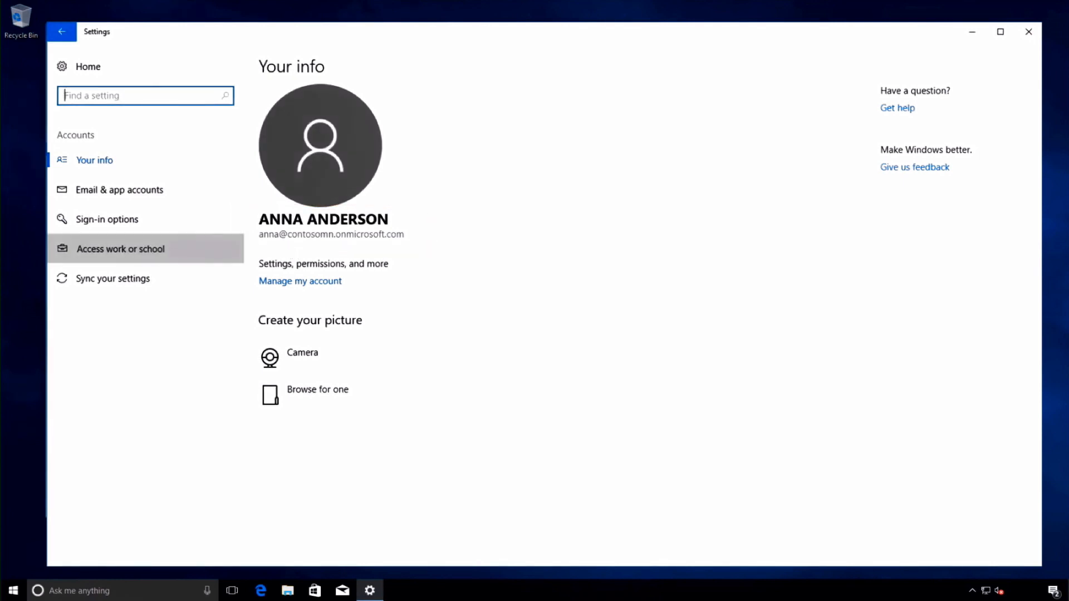
Open the Access work or school page in Windows Settings Accounts.
left_click(121, 249)
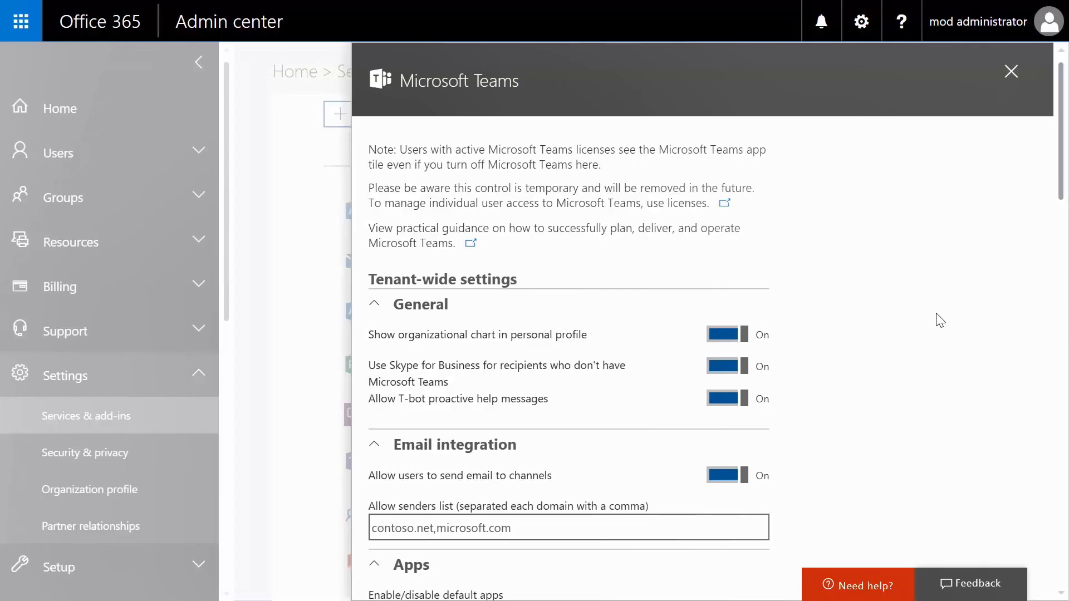
Scroll through Teams tenant-wide settings, then filter users to Department Sales and Location New York.
scroll("down", 3)
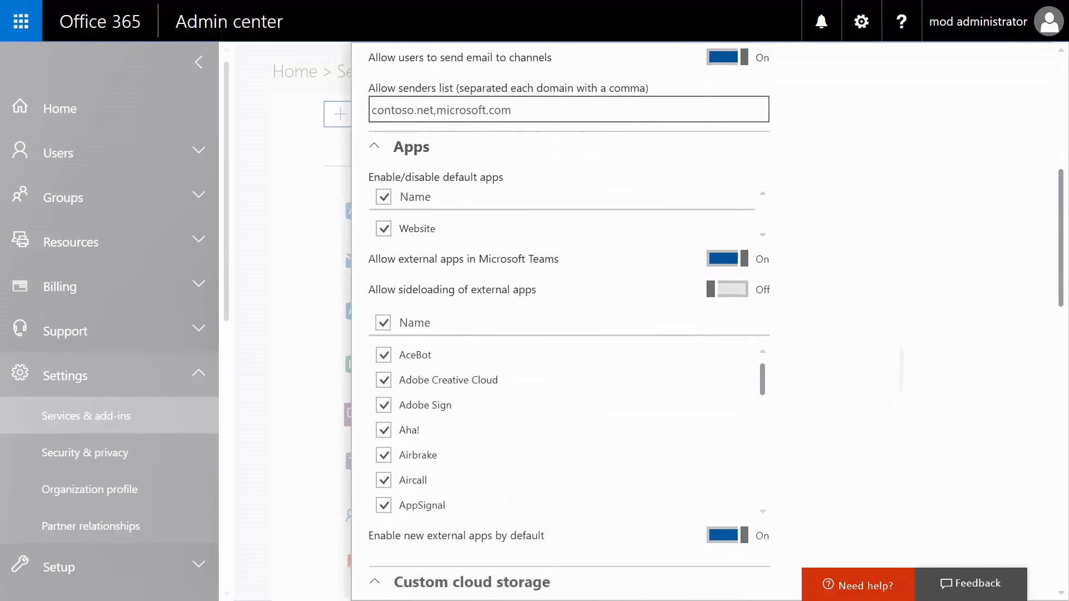
scroll("down", 3)
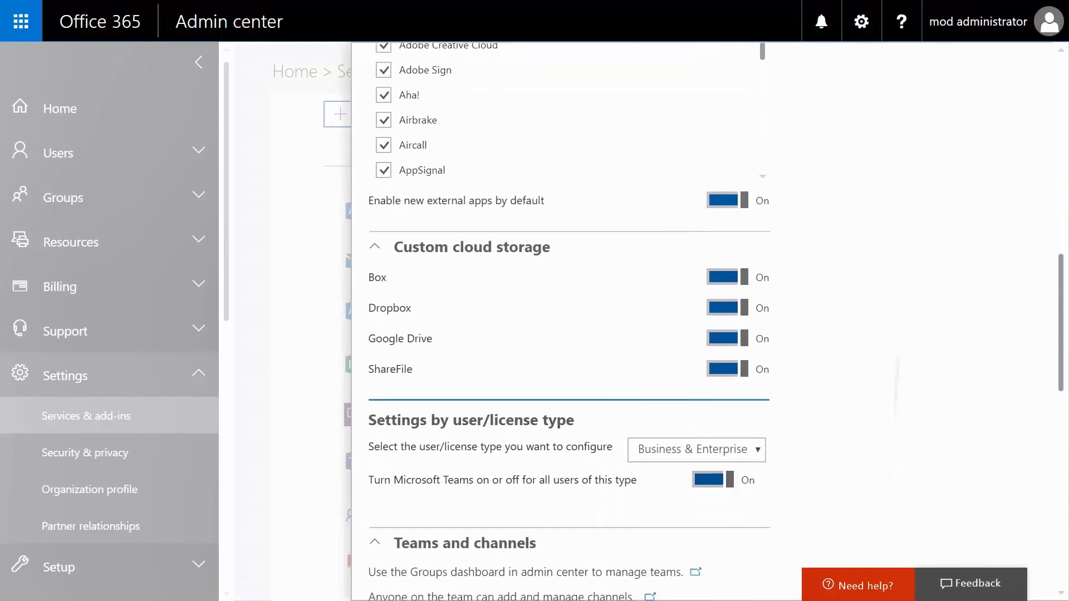
scroll("down", 3)
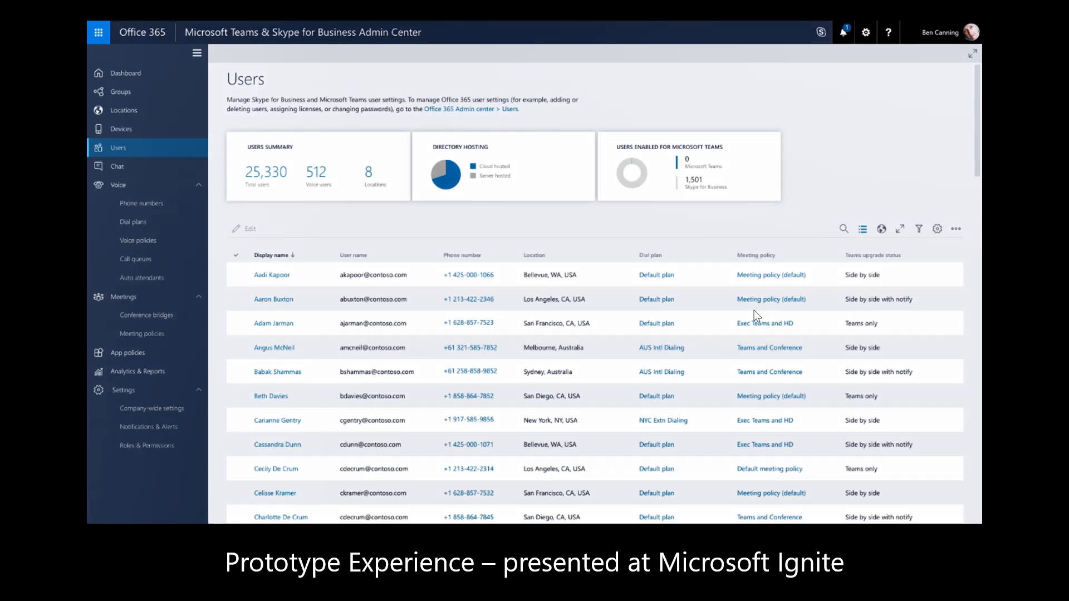
left_click(918, 228)
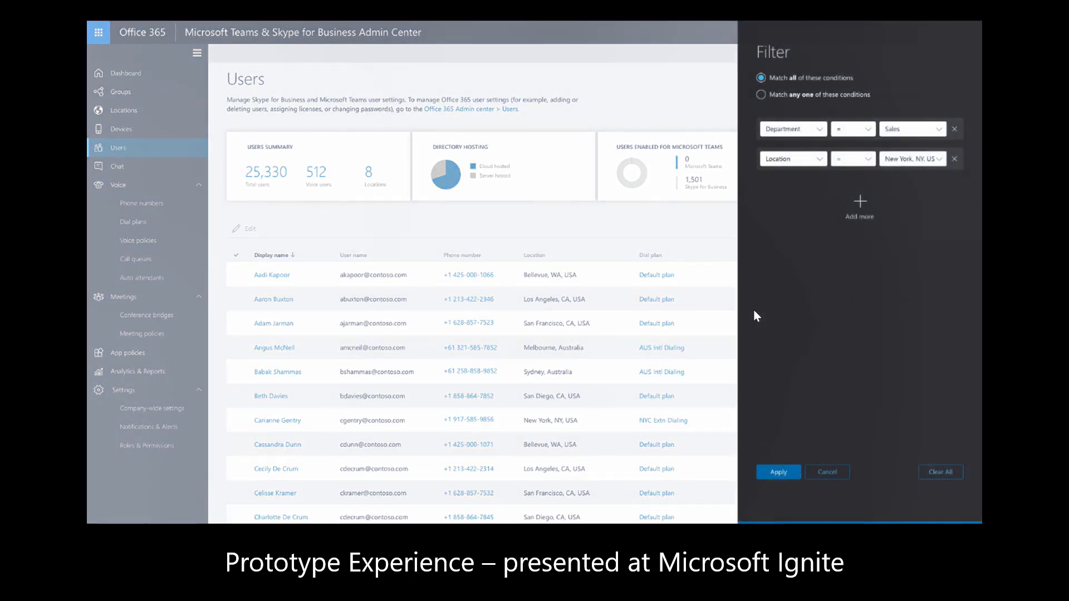
left_click(778, 472)
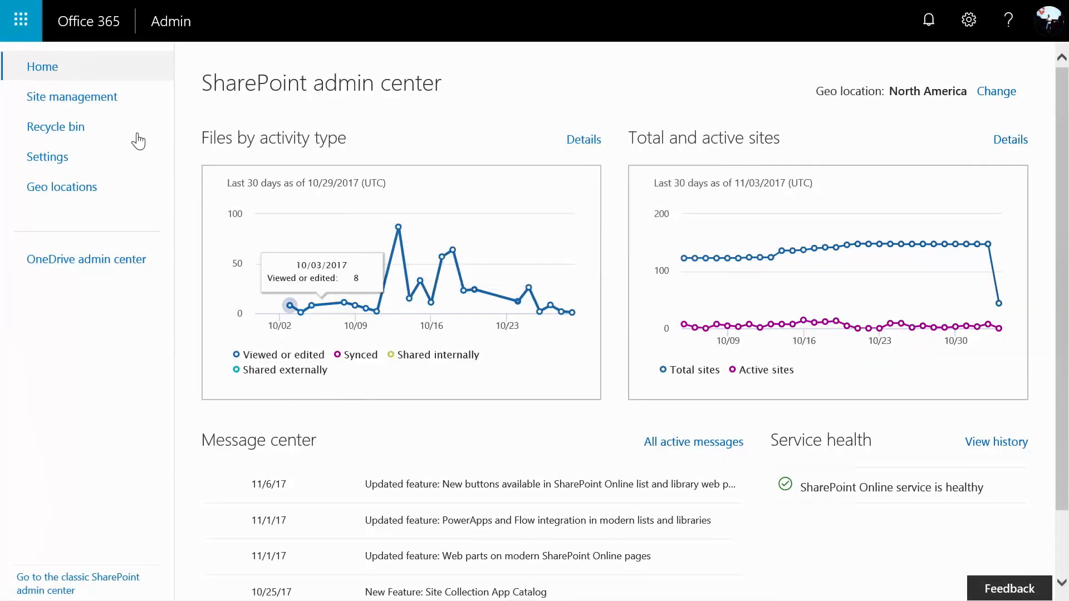
View SharePoint's managed sites list, then open the OneDrive admin center Sync settings.
left_click(72, 97)
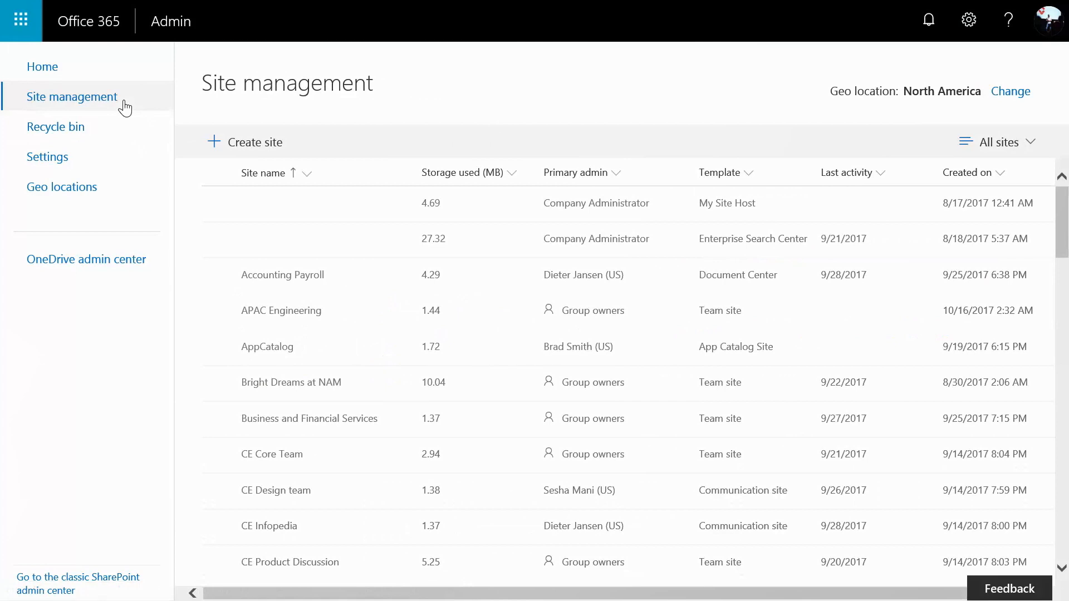
left_click(86, 259)
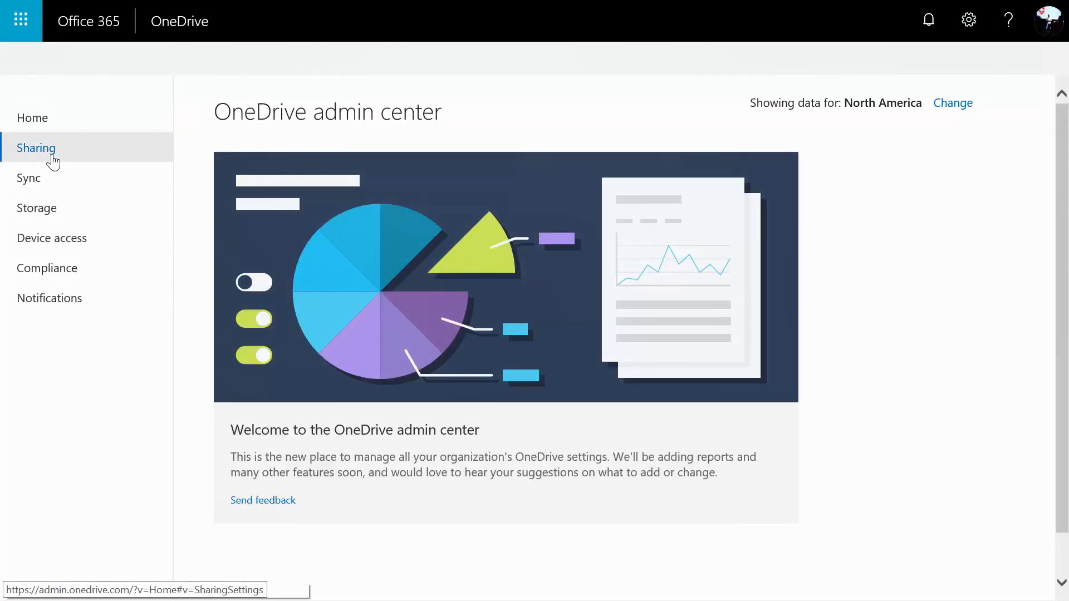
left_click(28, 178)
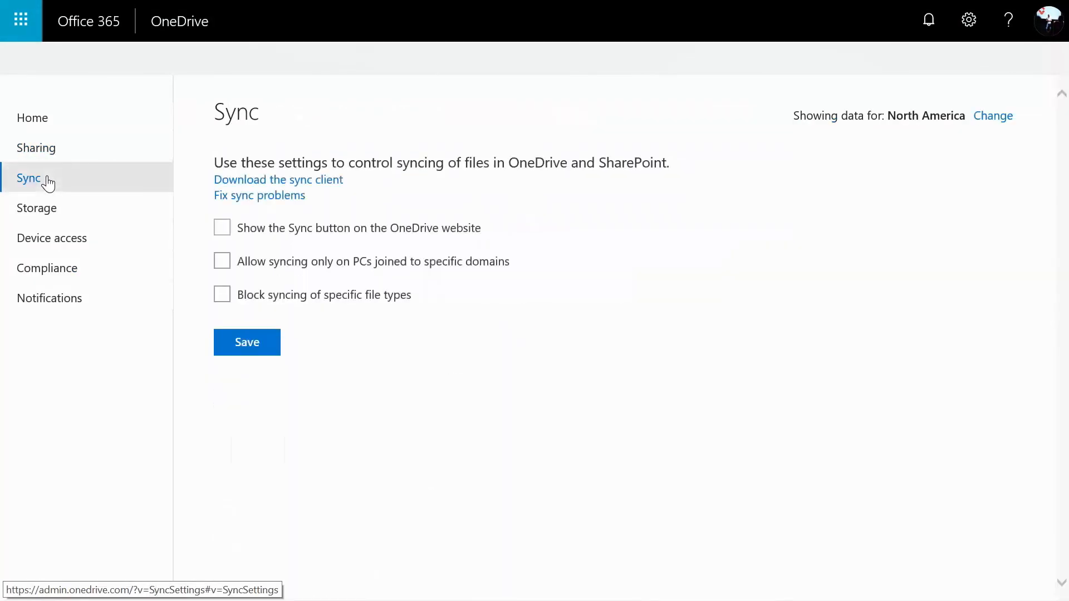
left_click(36, 207)
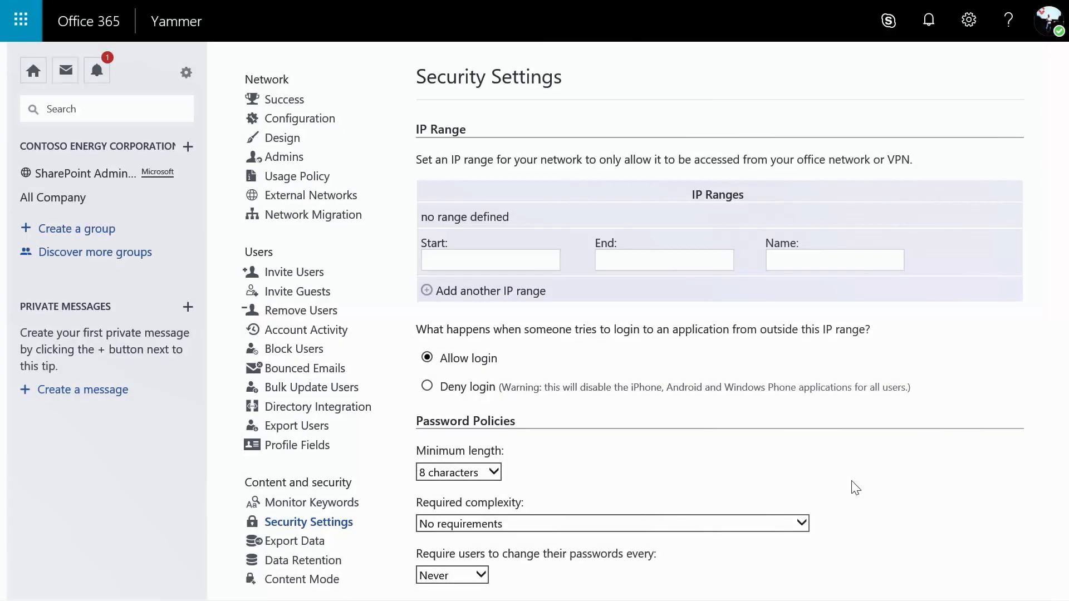
Scroll Yammer Security Settings through IP ranges, password policies and Office 365 identity enforcement.
scroll("down", 3)
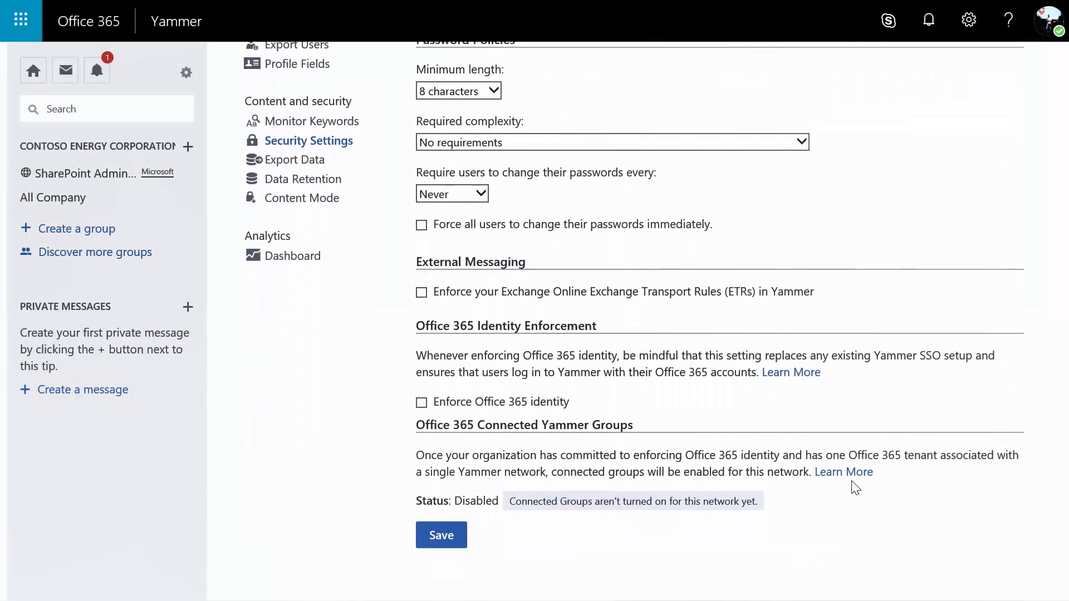
mouse_move(457, 445)
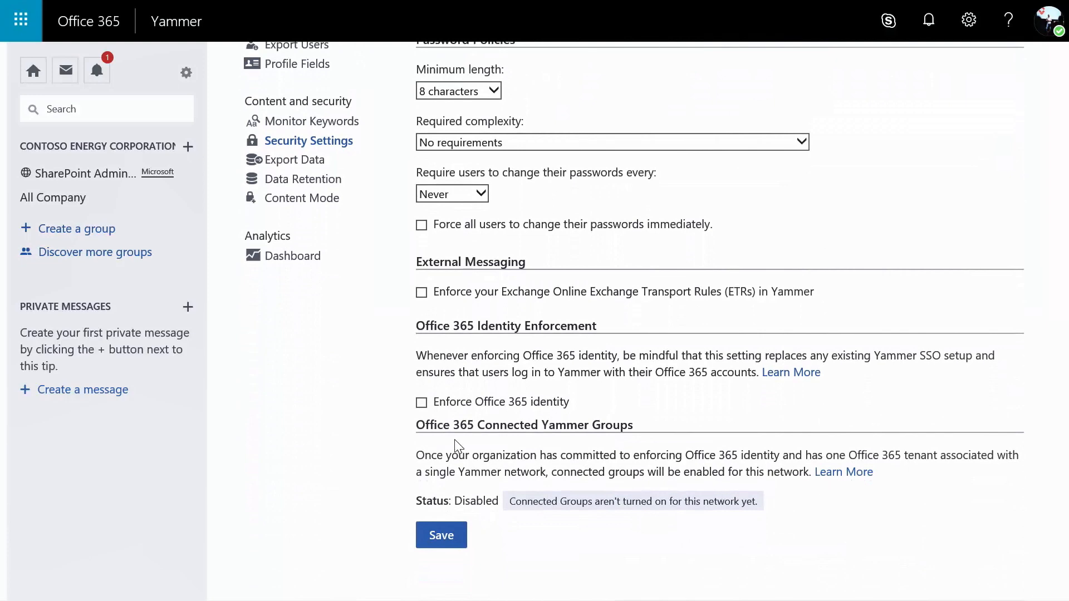
left_click(422, 401)
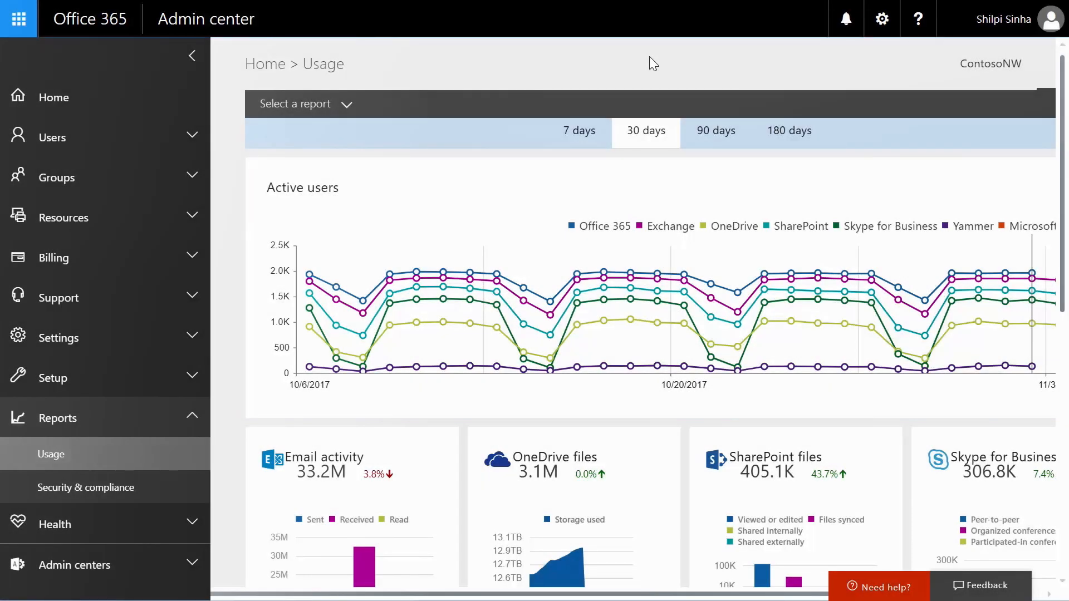
Open Power BI from the Office 365 Adoption card to view Usage Analytics.
scroll("down", 3)
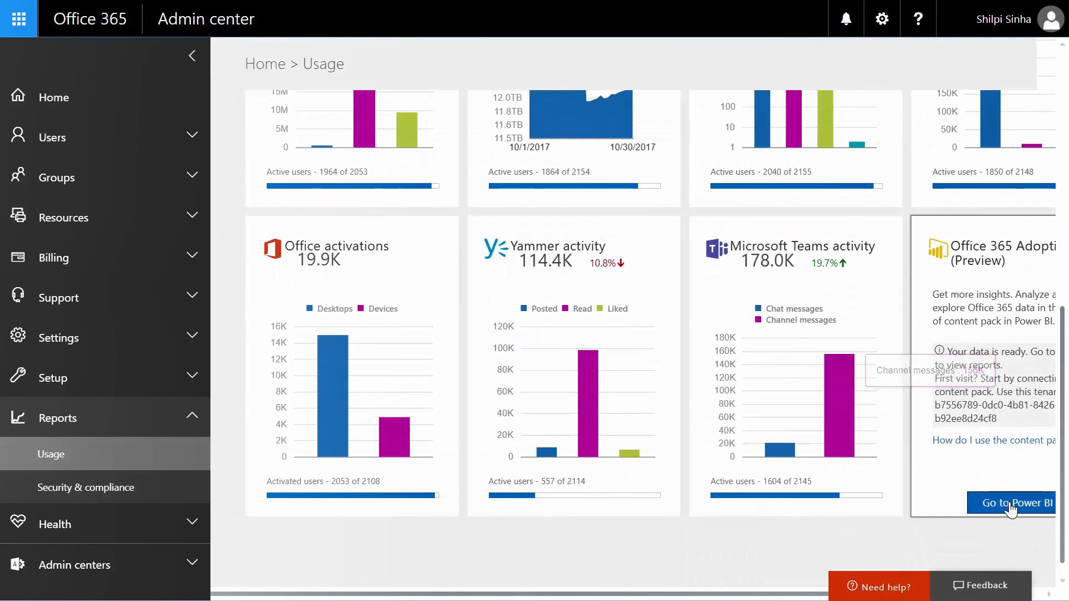
left_click(1012, 504)
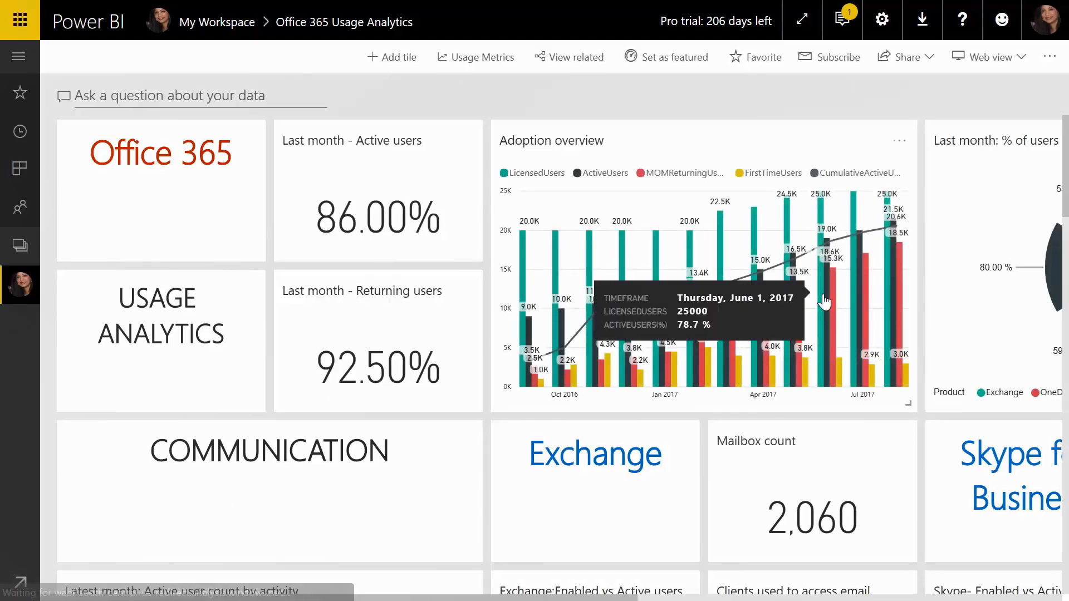